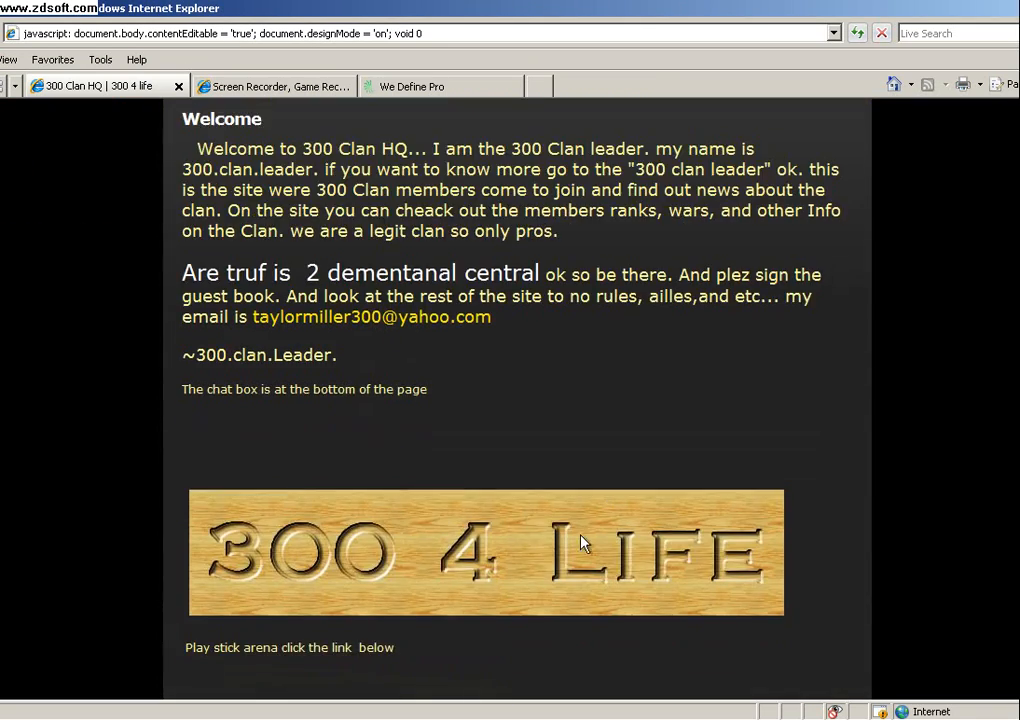
Step: Post two chat box messages: 'IM GOING TO HACK THIS NOOB SI…' and the follow-up 'NO'
scroll(down, 3)
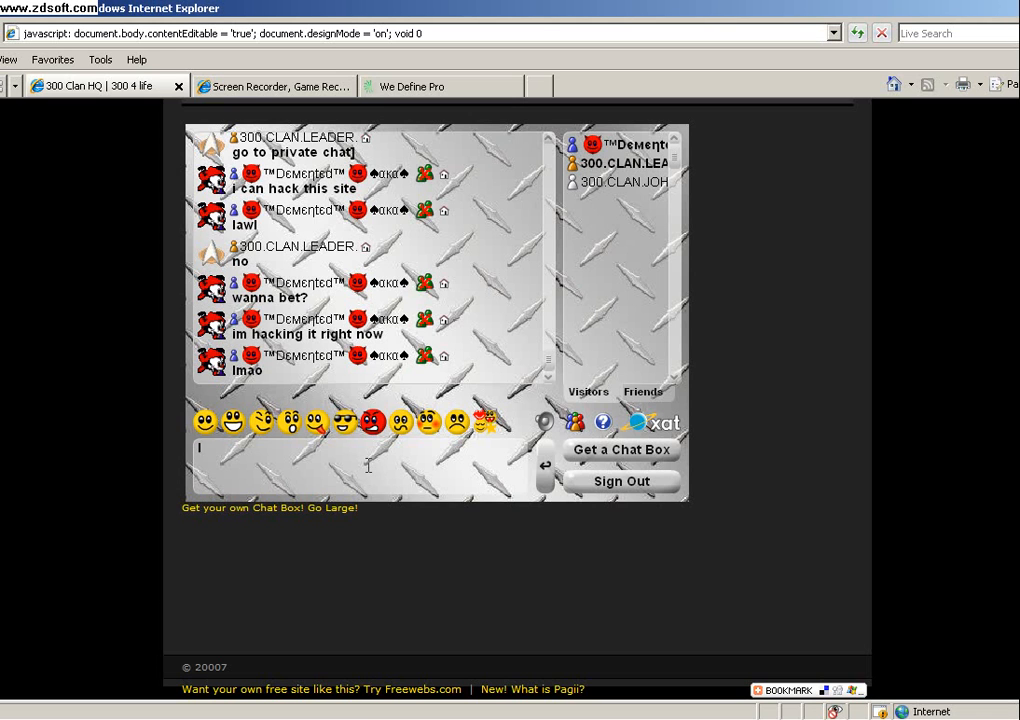
text(IM GOING TO HA)
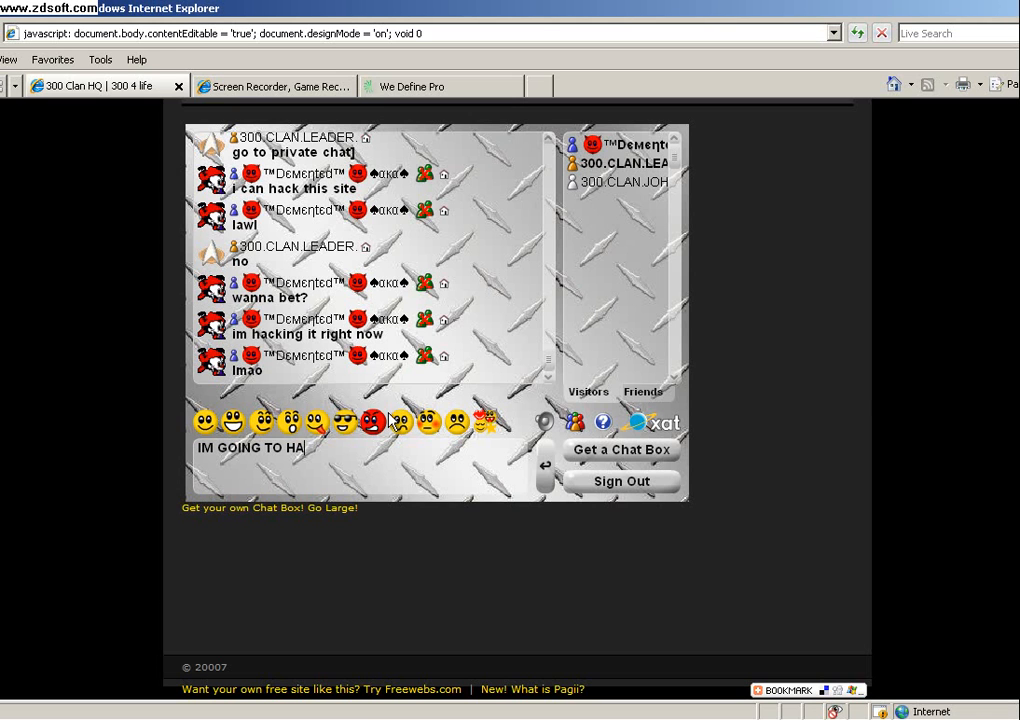
text(CK)
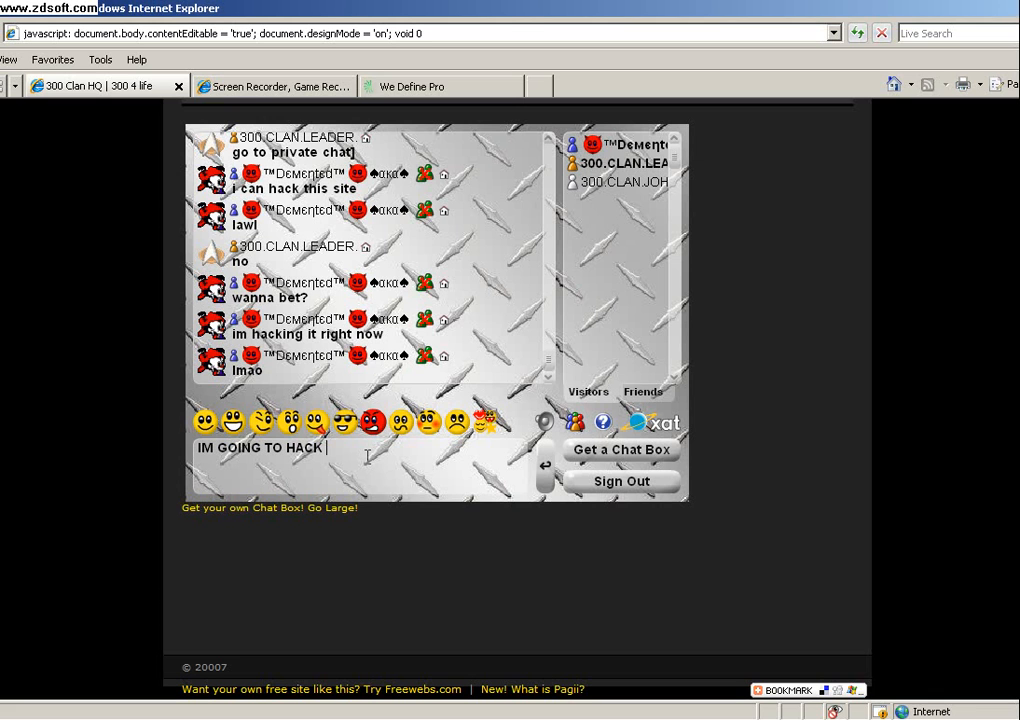
text(THIS NOOB SI)
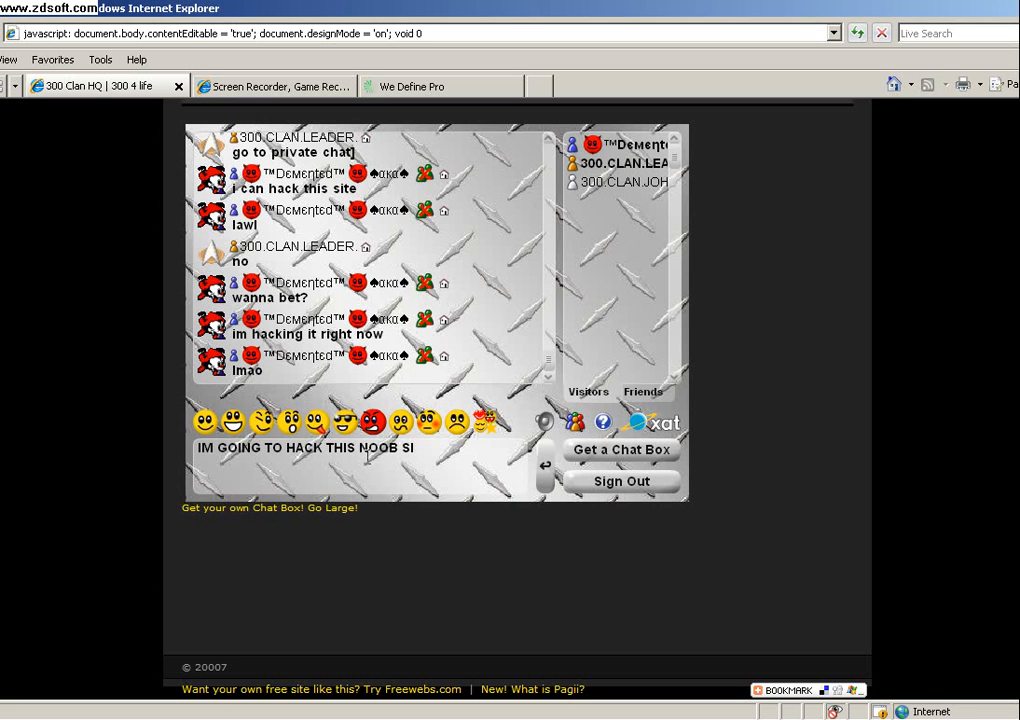
key(Return)
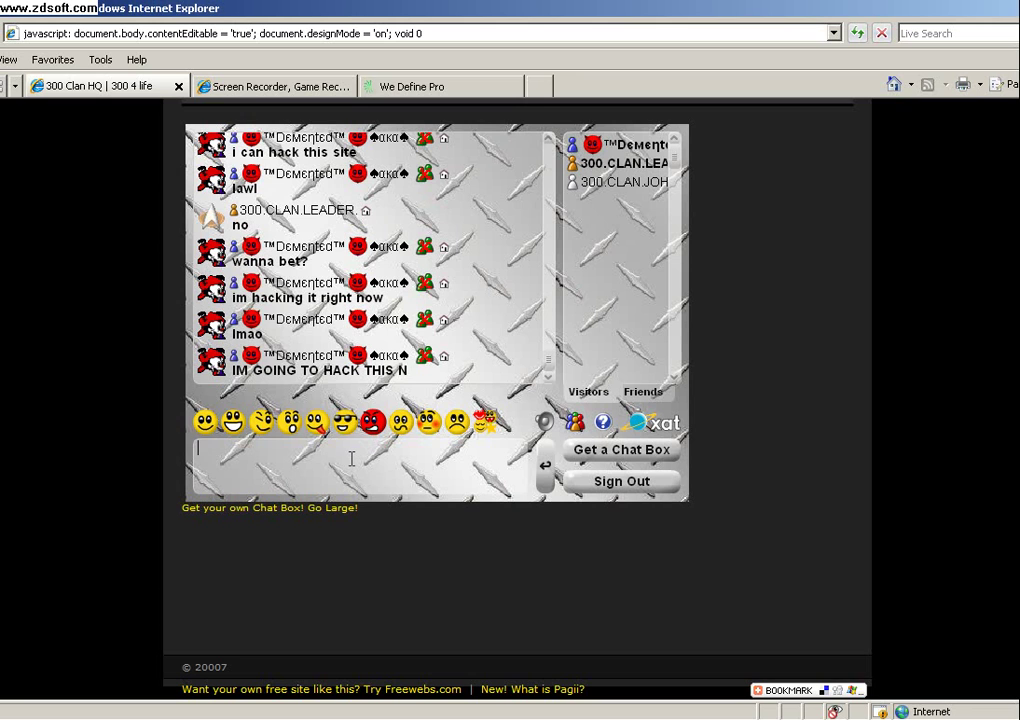
text(NO)
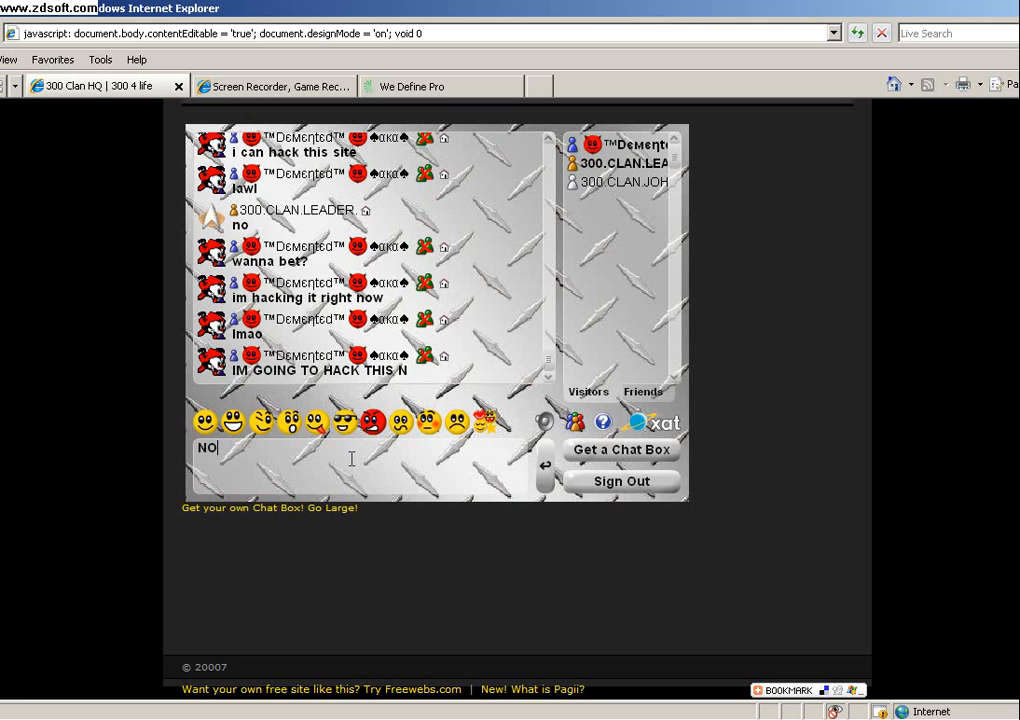
key(Return)
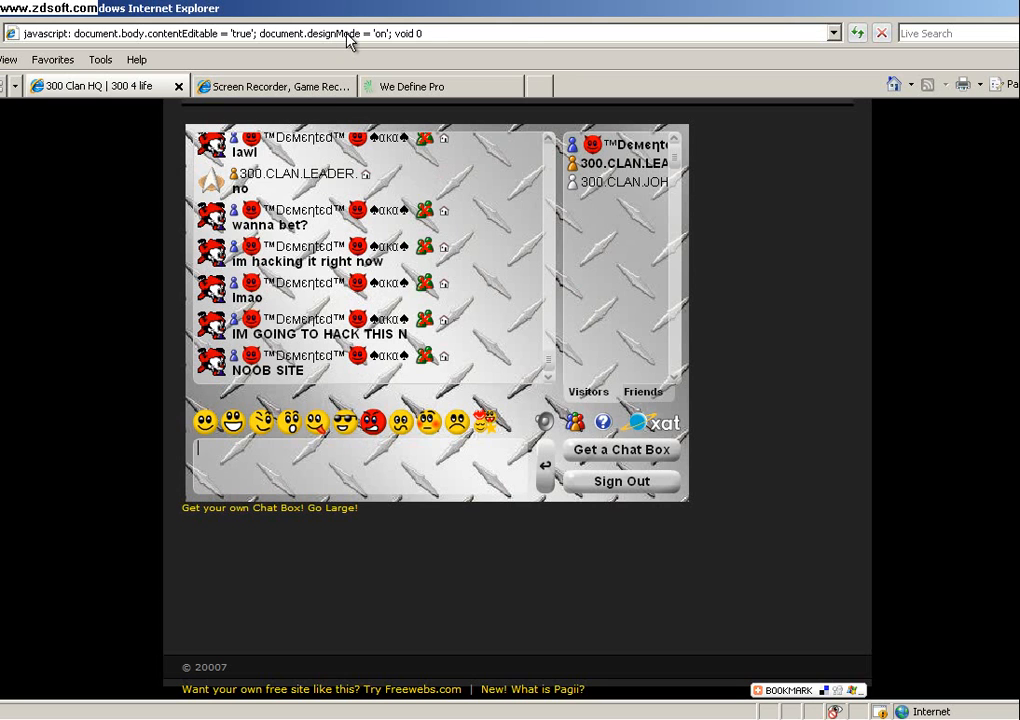
mouse_move(540, 53)
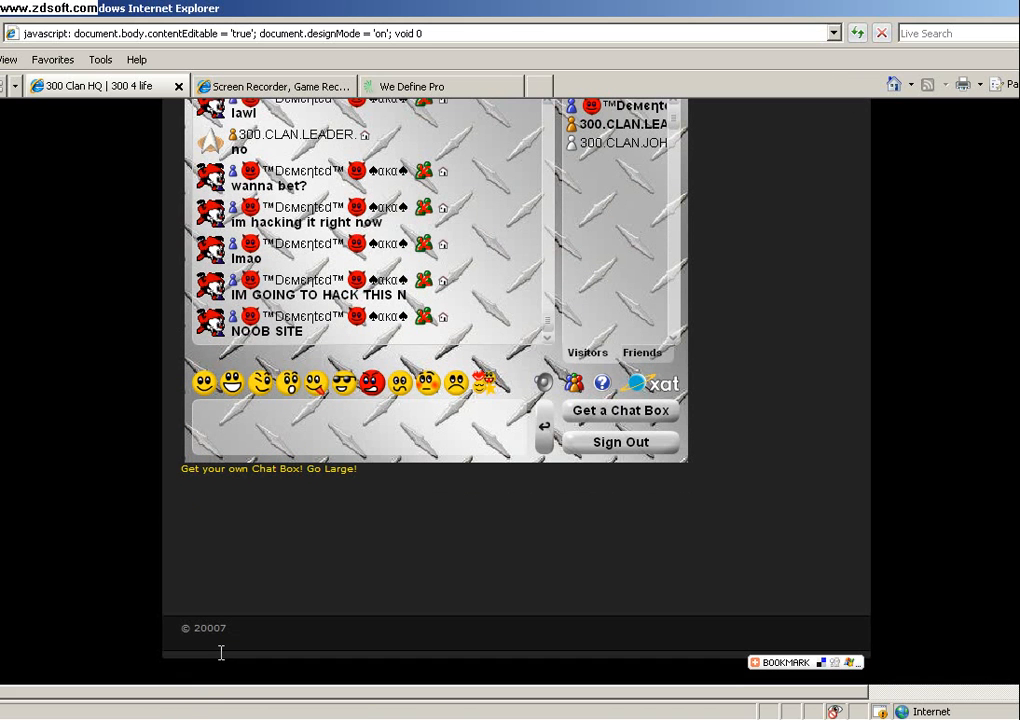
Step: Replace the Grav3 war description with 'MAJOR DICK AND U SUCK OO TOO LA'
scroll(up, 3)
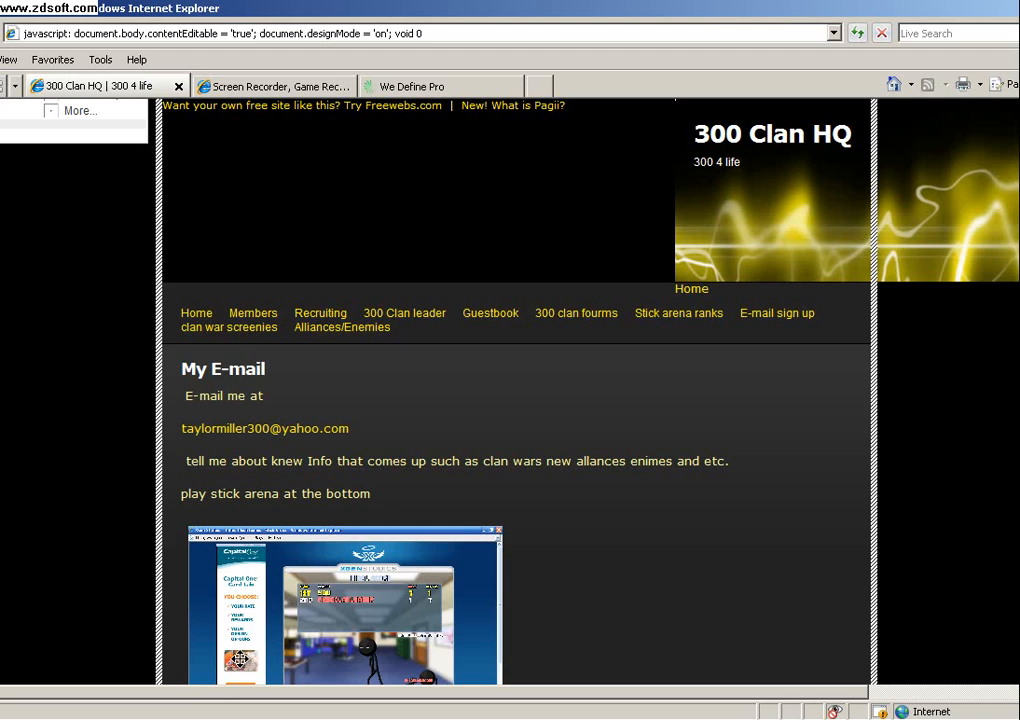
scroll(down, 3)
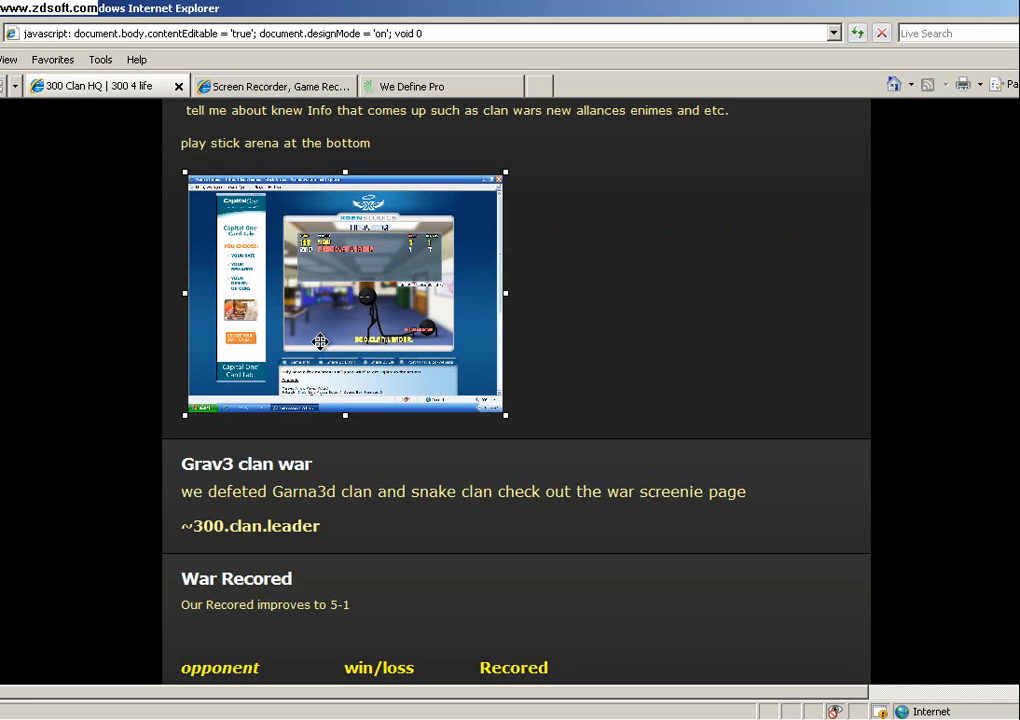
click(460, 491)
text(we SUCK)
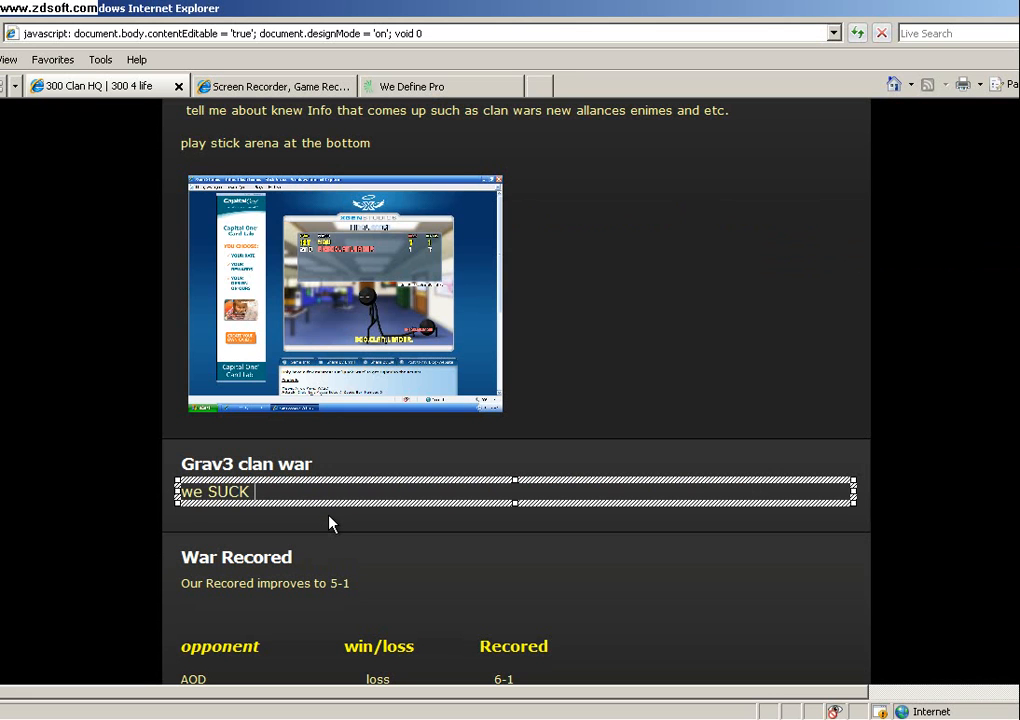
text(MAJOR)
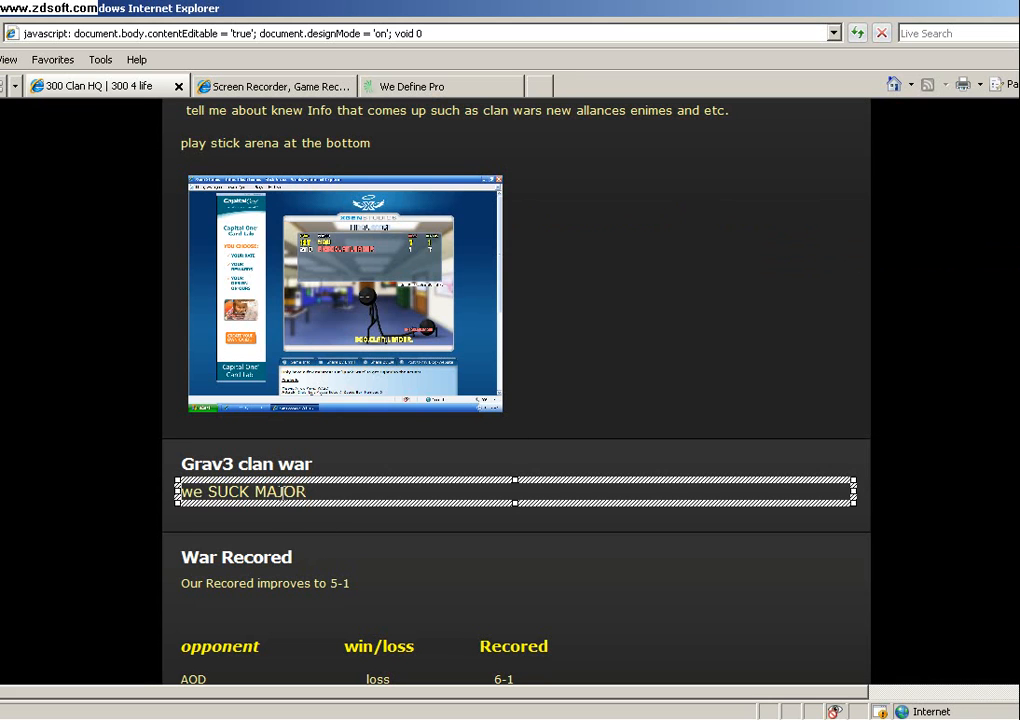
text(DI)
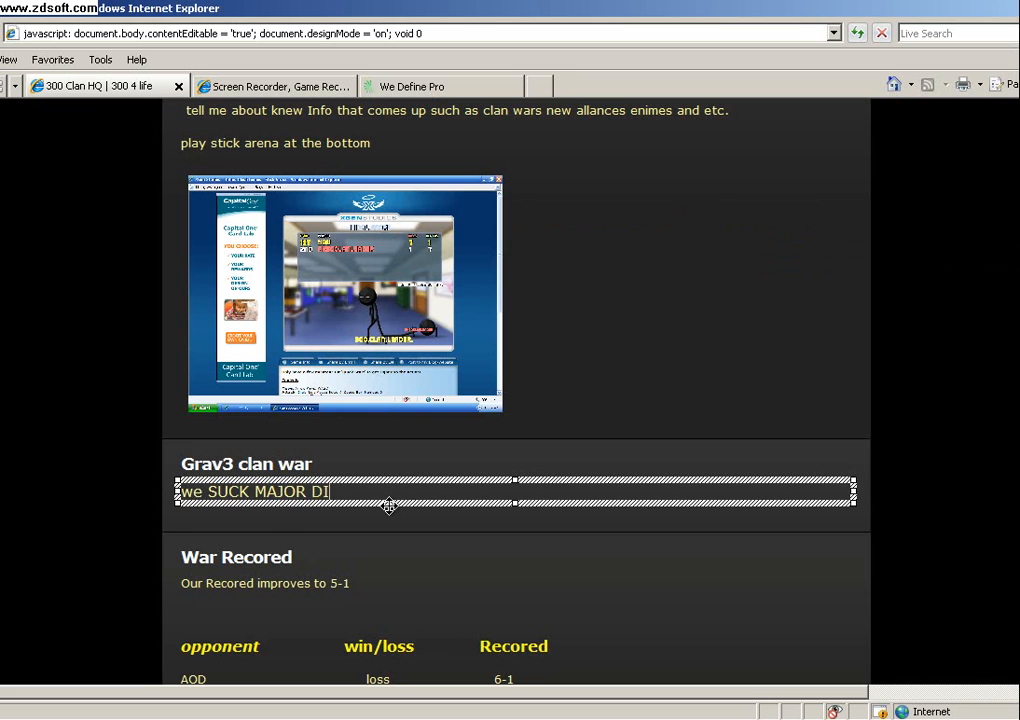
text(CK AND U)
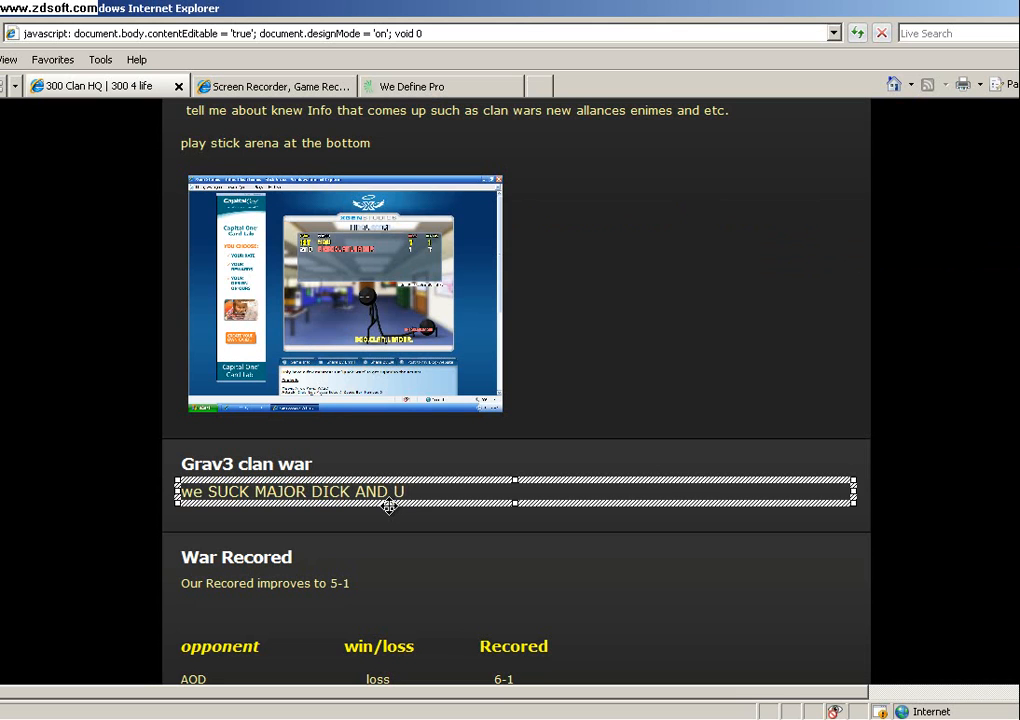
text(SUCK OO)
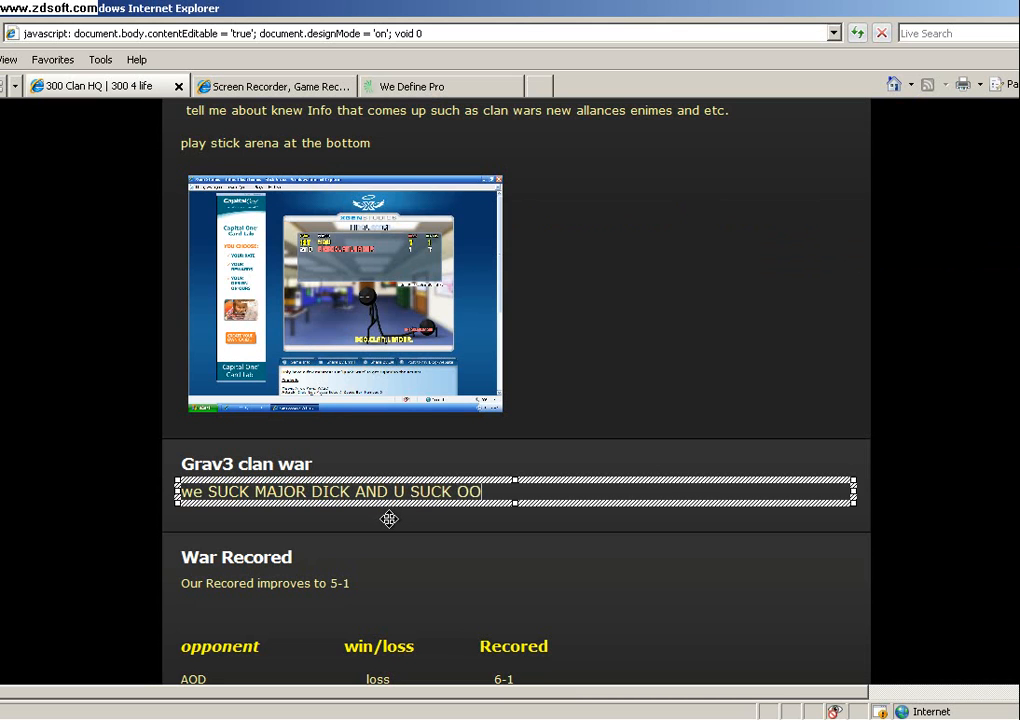
text(TOO)
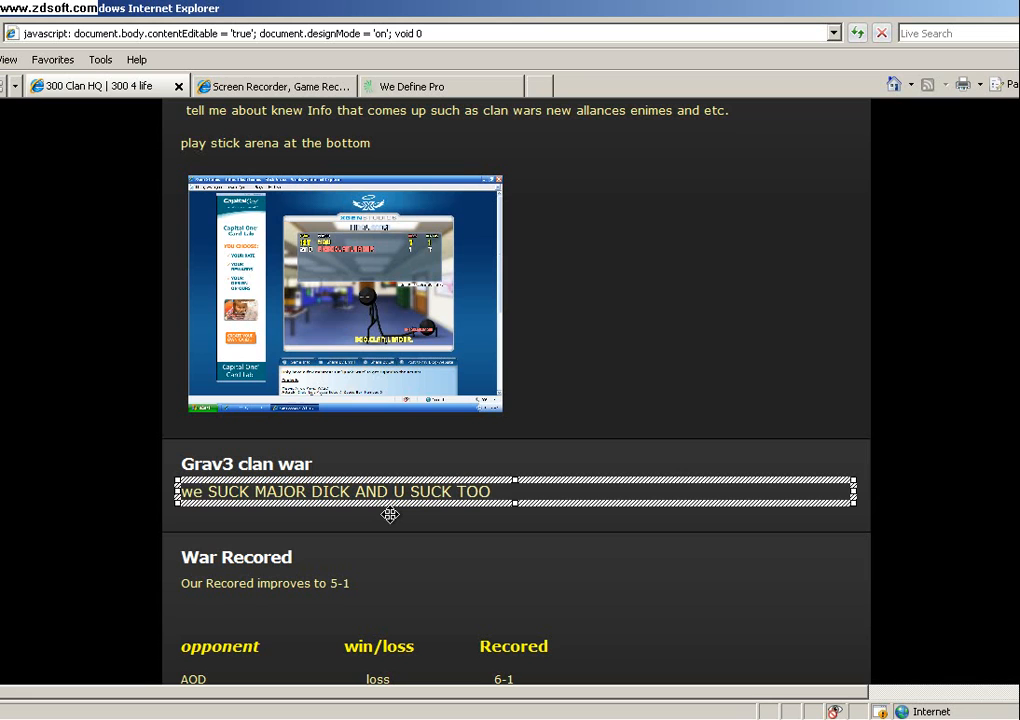
text(LAWL)
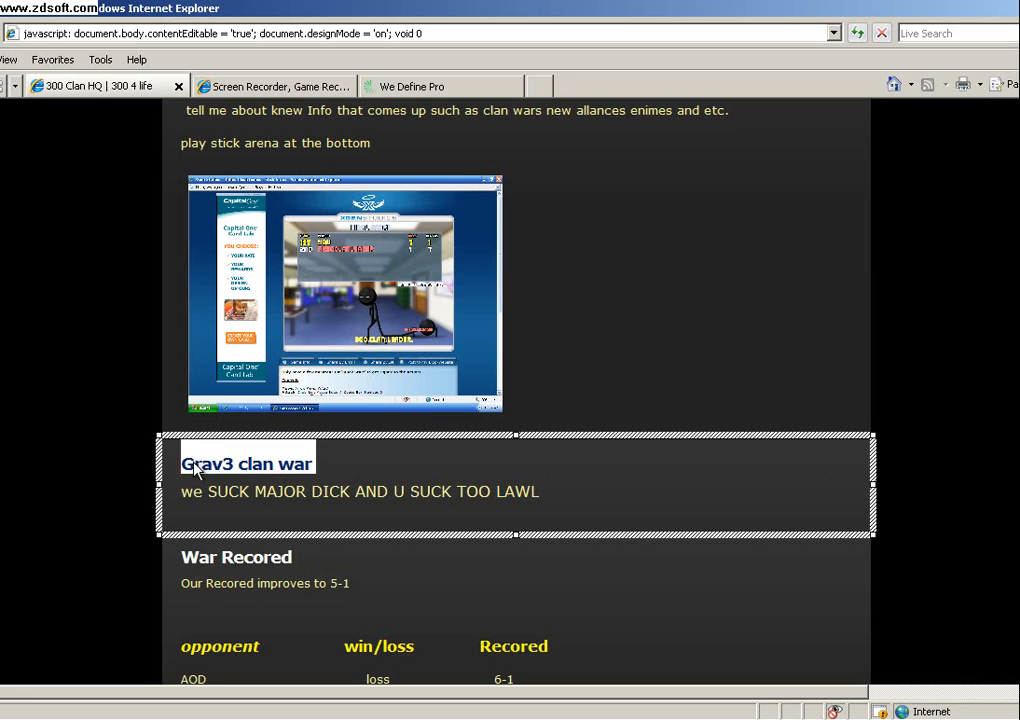
Step: Retype the clan war heading as 'FUCK ALL CLANS'
text(FUCK GR)
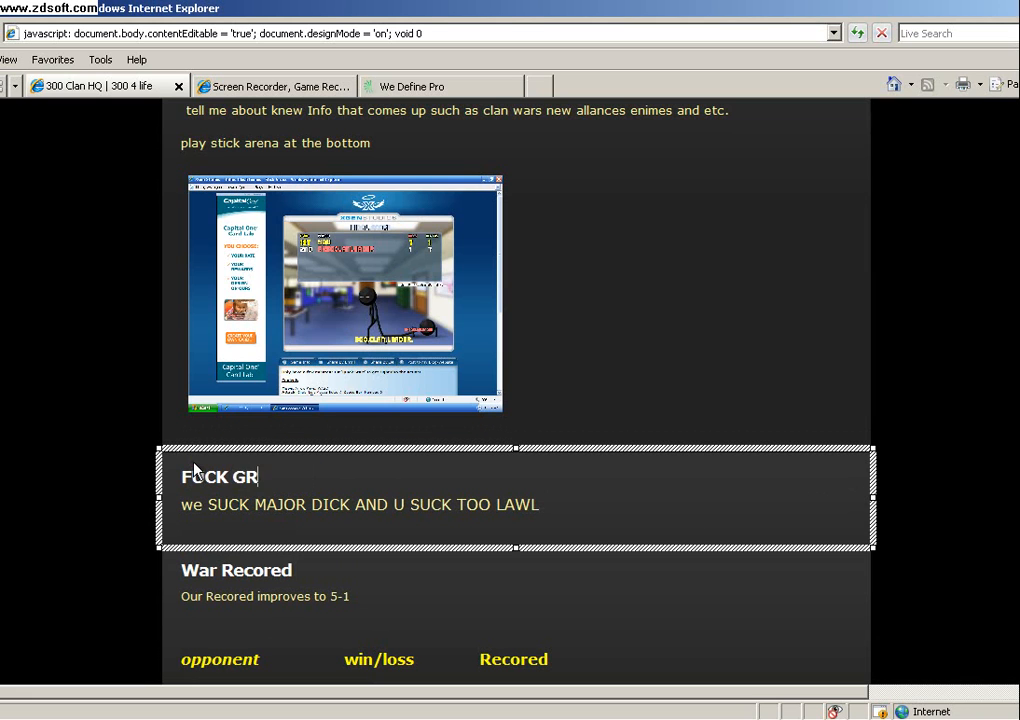
key(Backspace)
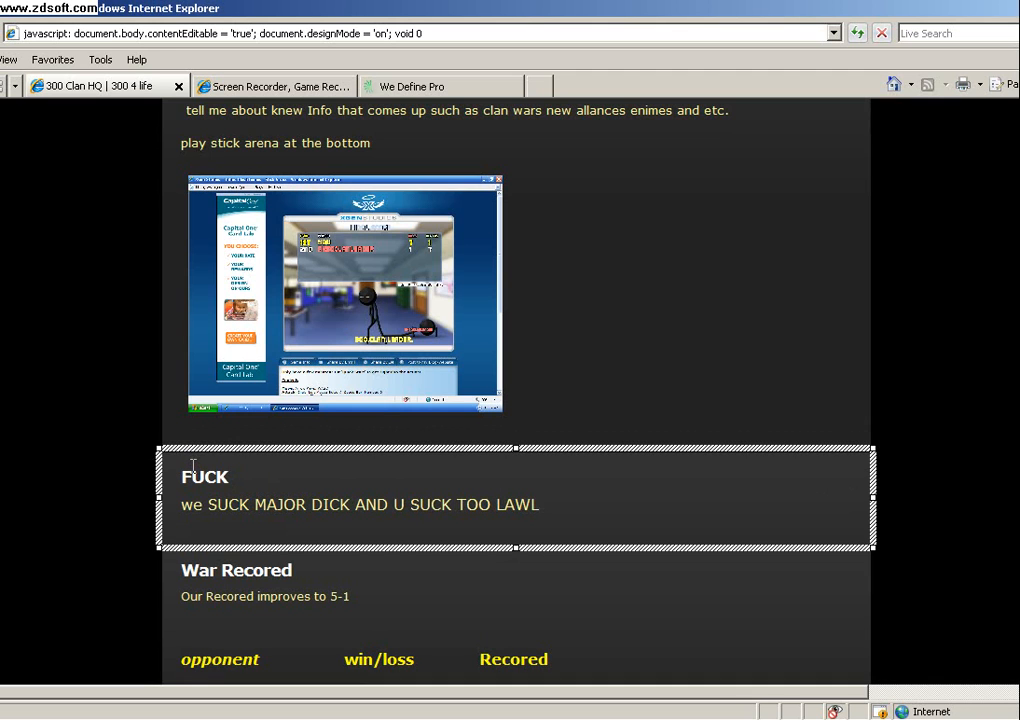
text(ALL CLANS)
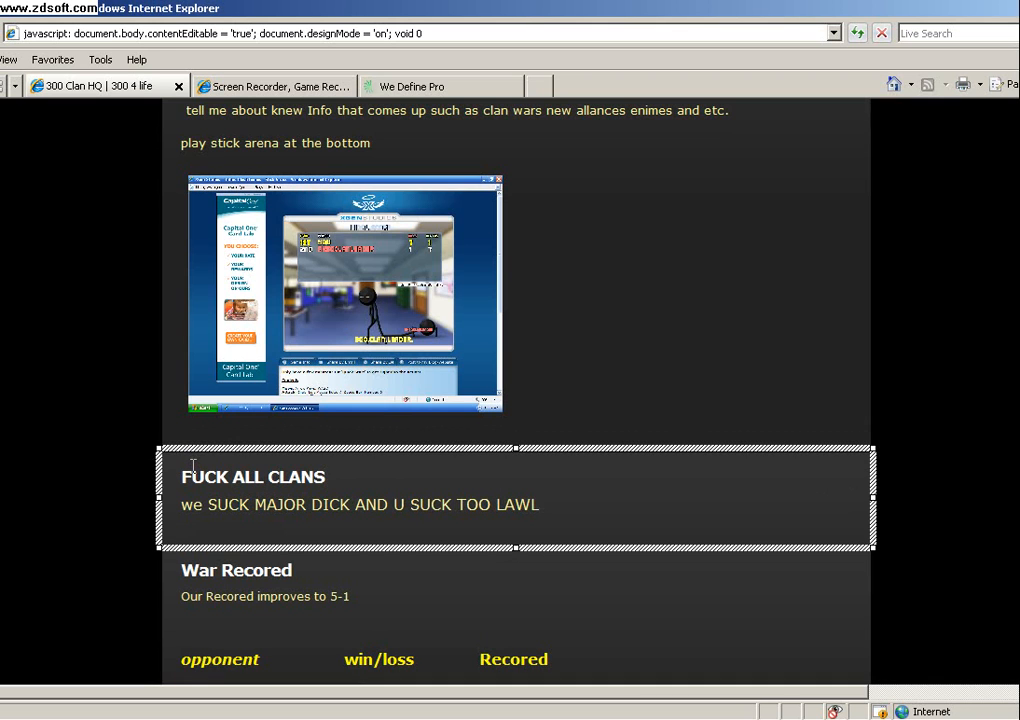
Step: Overwrite the improved-record sentence in War Recored with '5-1 WE SUCK'
click(265, 596)
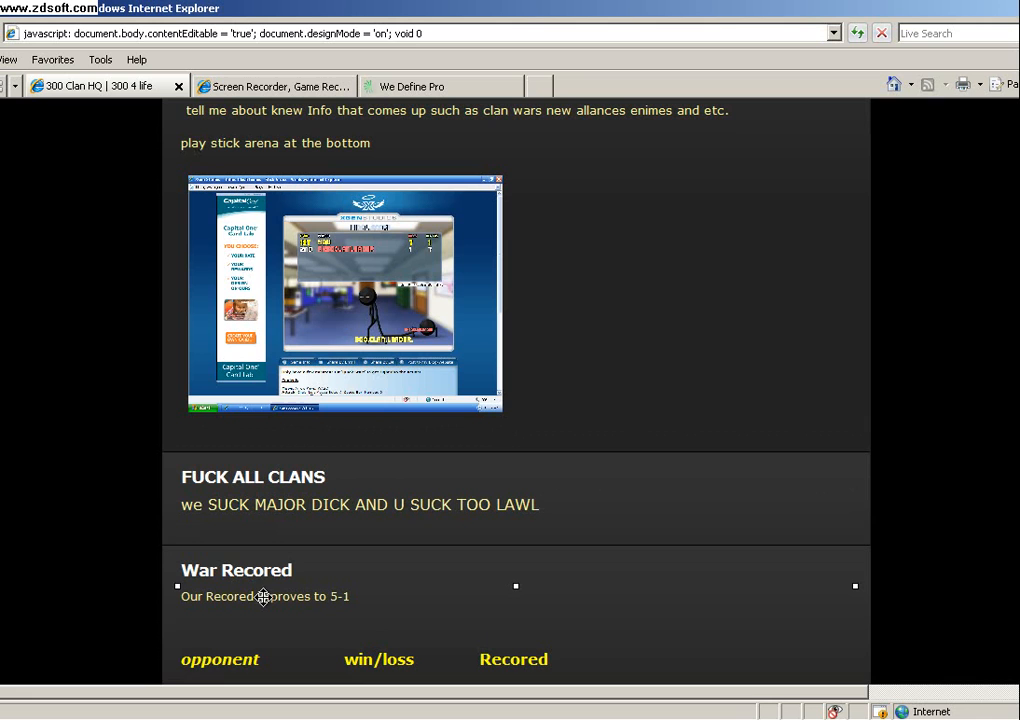
click(265, 596)
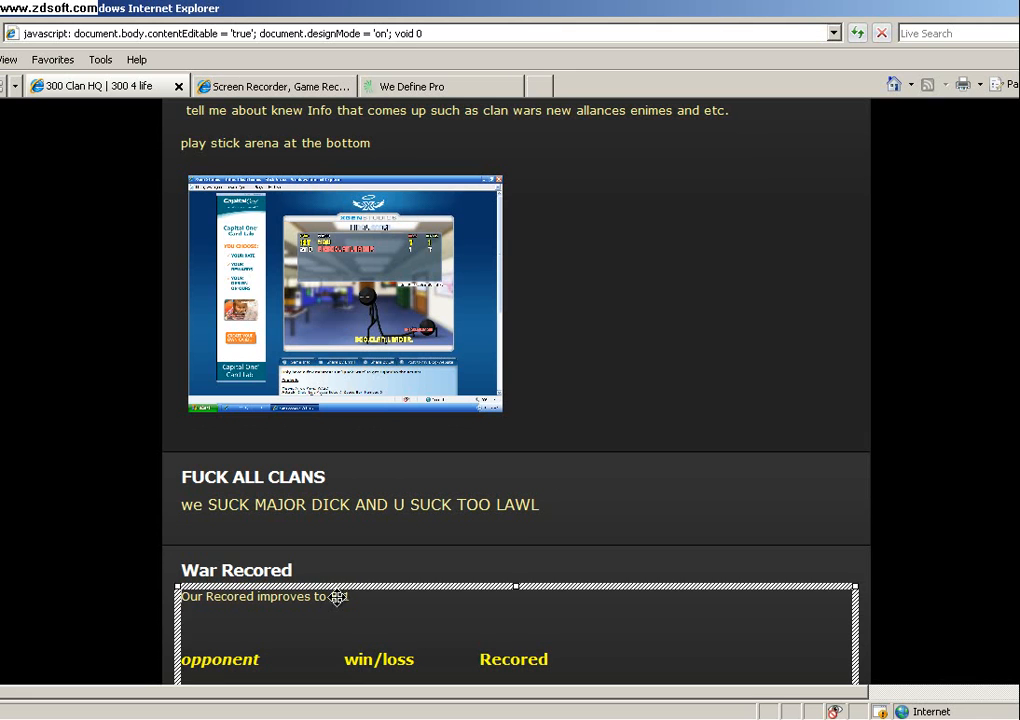
text(5-1)
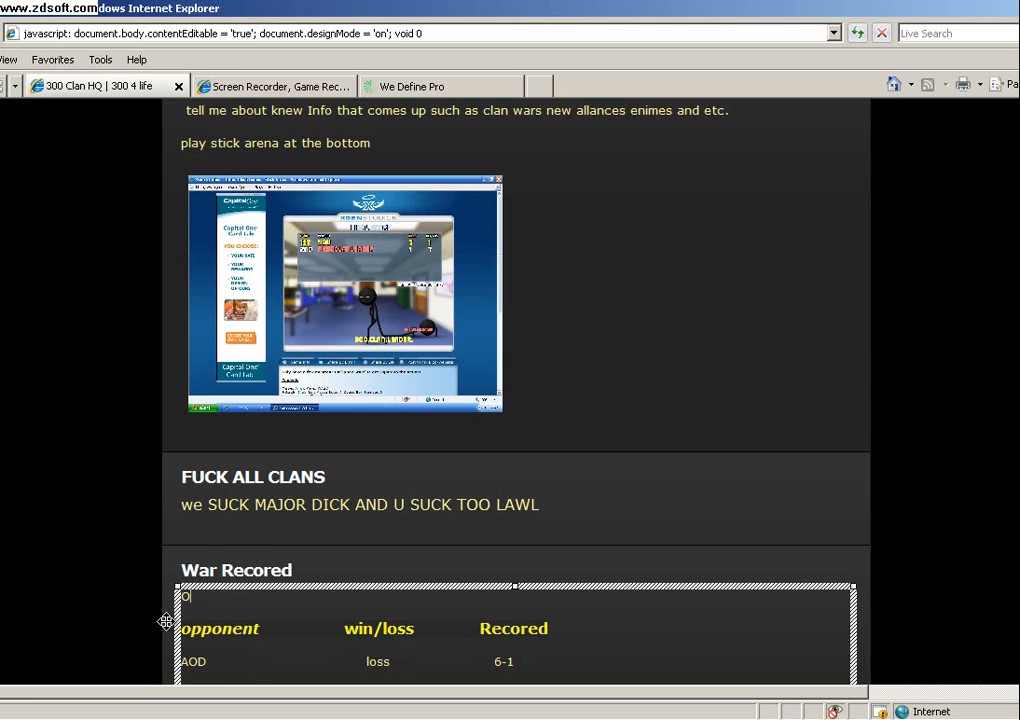
text(WE)
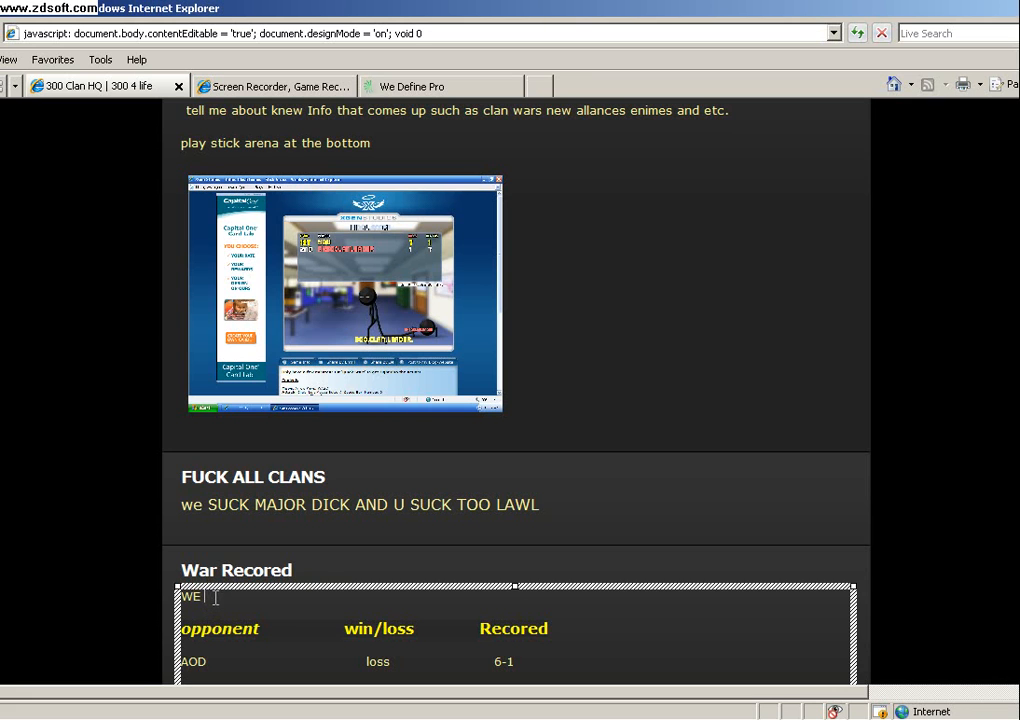
text(SUCK COCK)
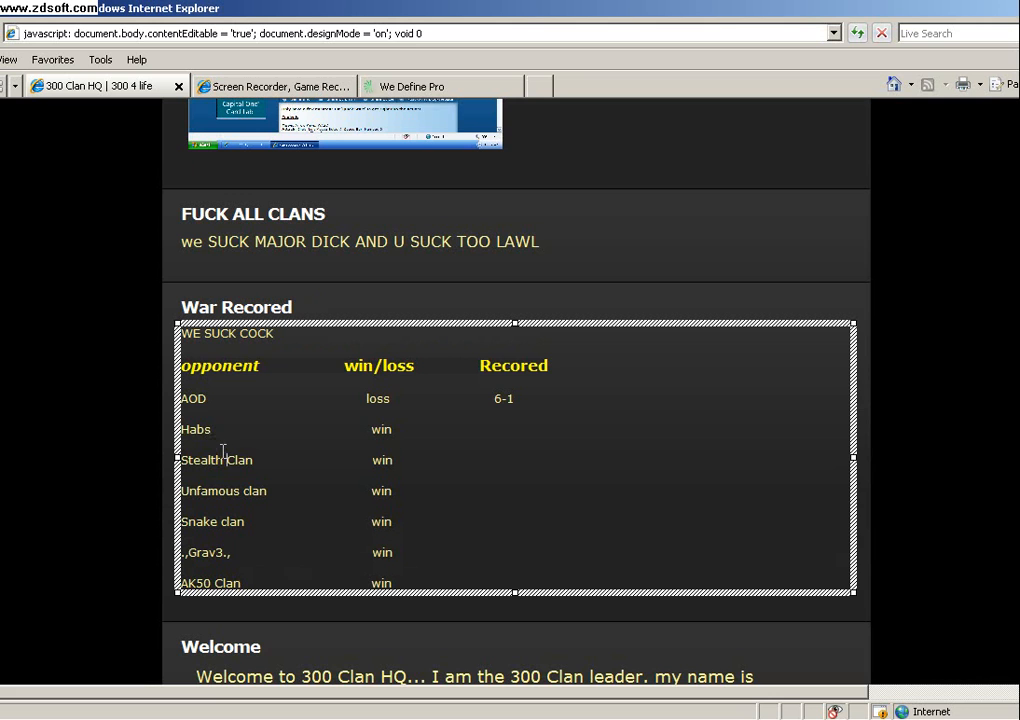
Step: Replace the opponents and results table with 'U NOOBS GOT OWND BY Freak.of.Nature..'
double_click(381, 460)
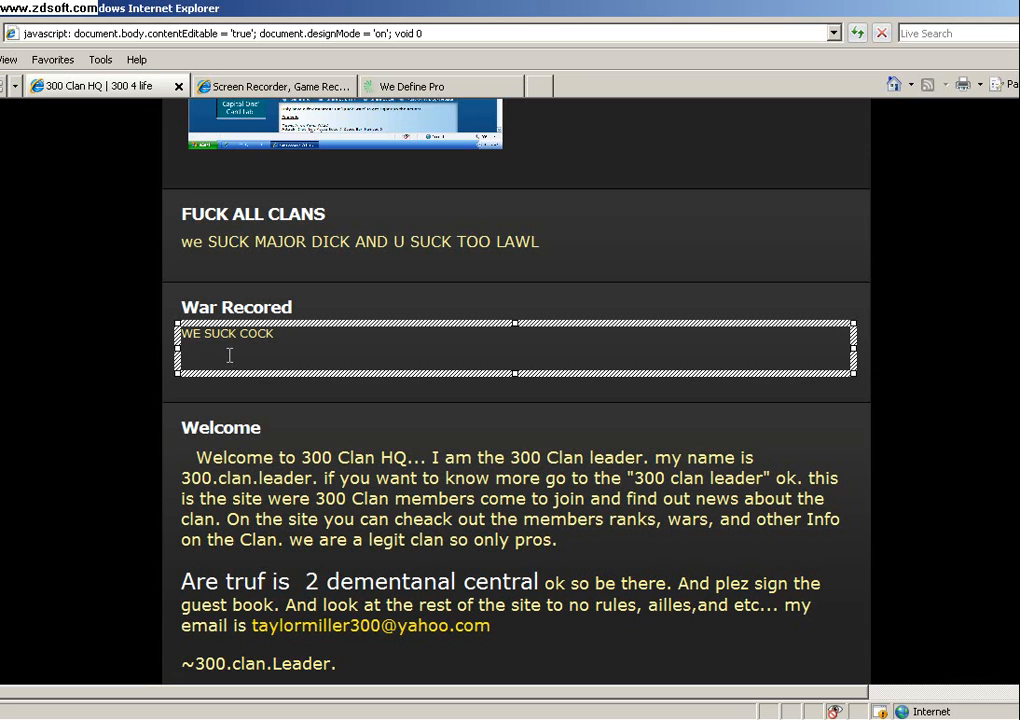
text(U N)
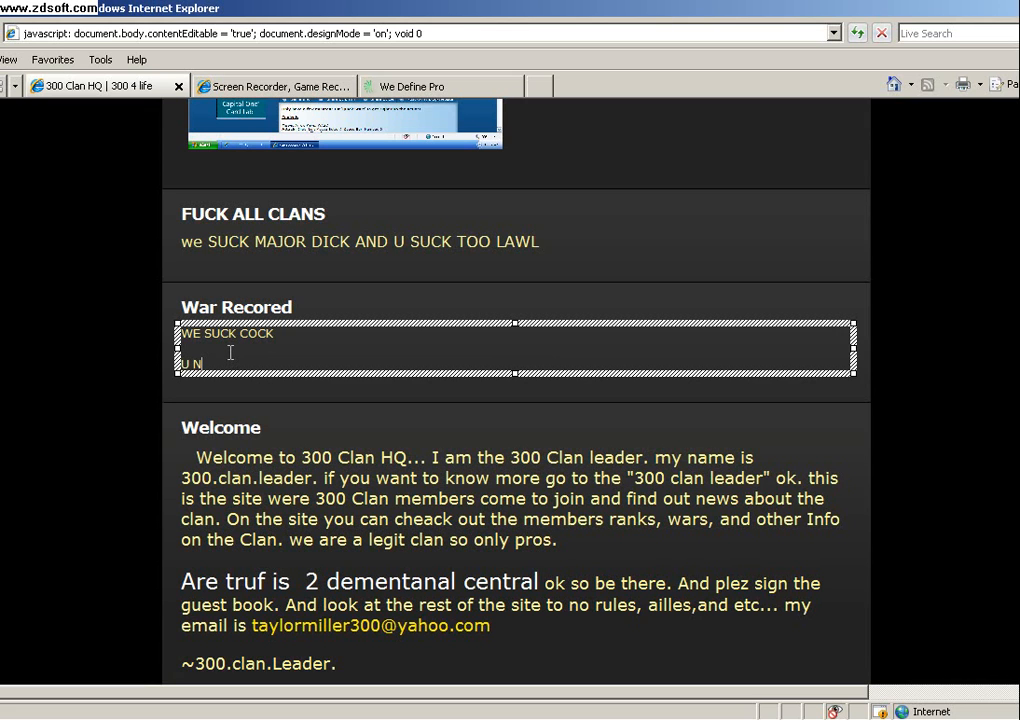
text(OOBS)
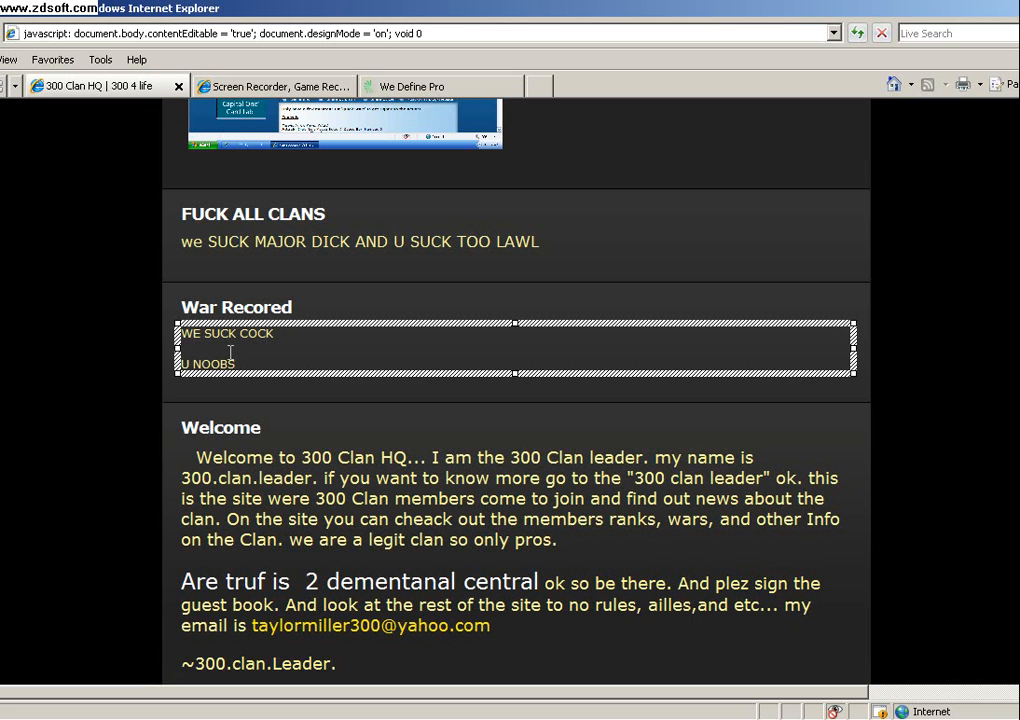
text(GOT OWND BY)
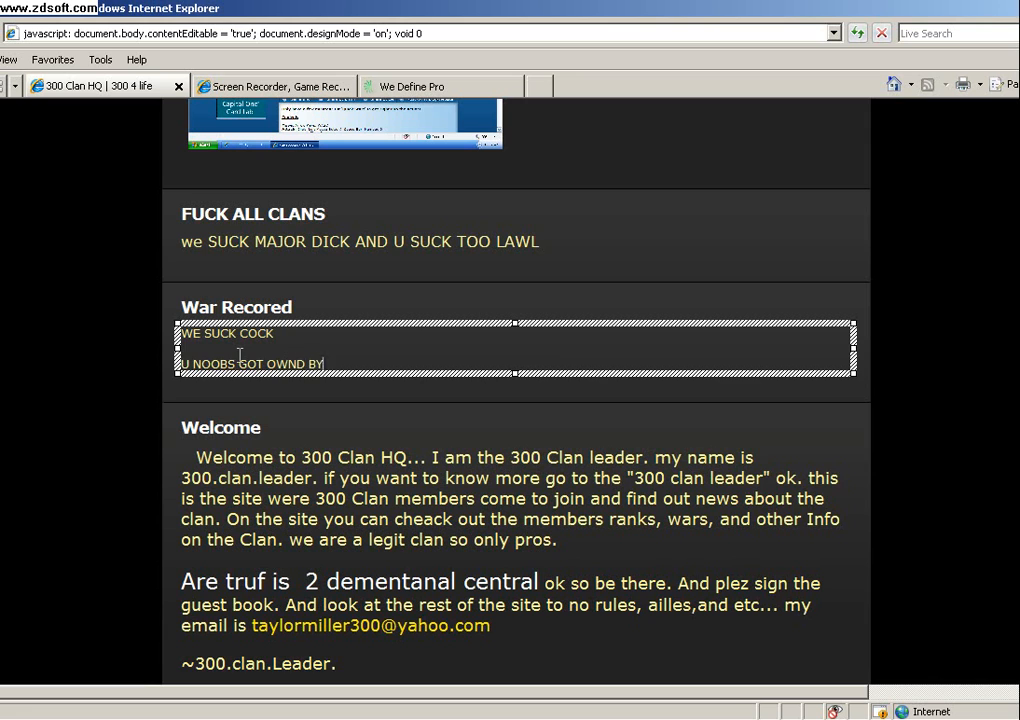
text(Freak)
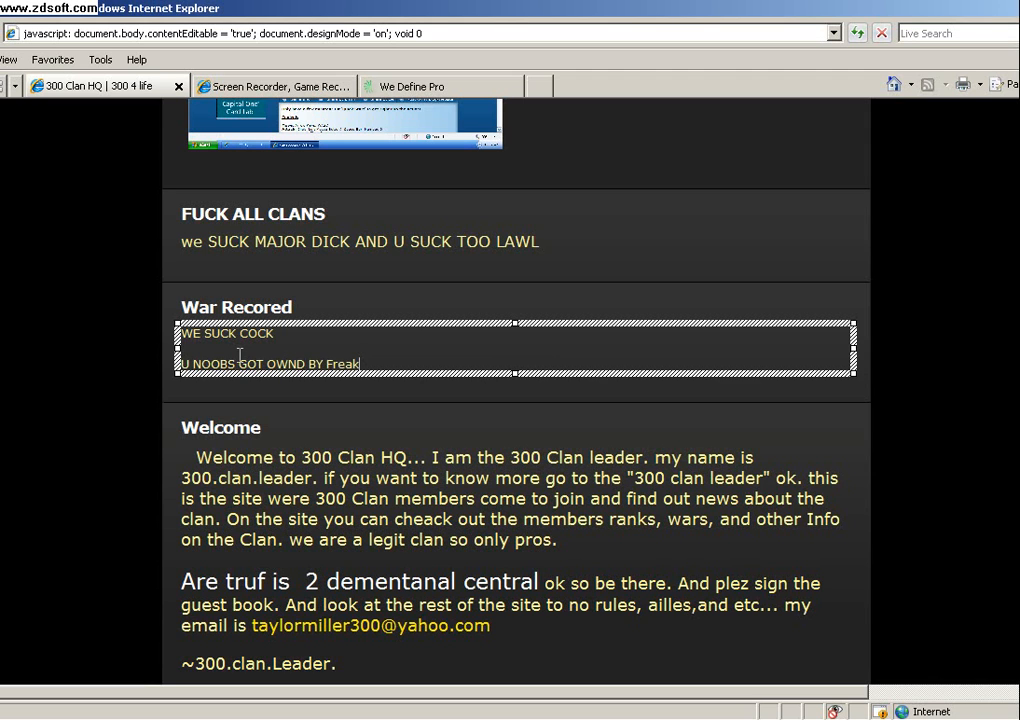
text(.of.)
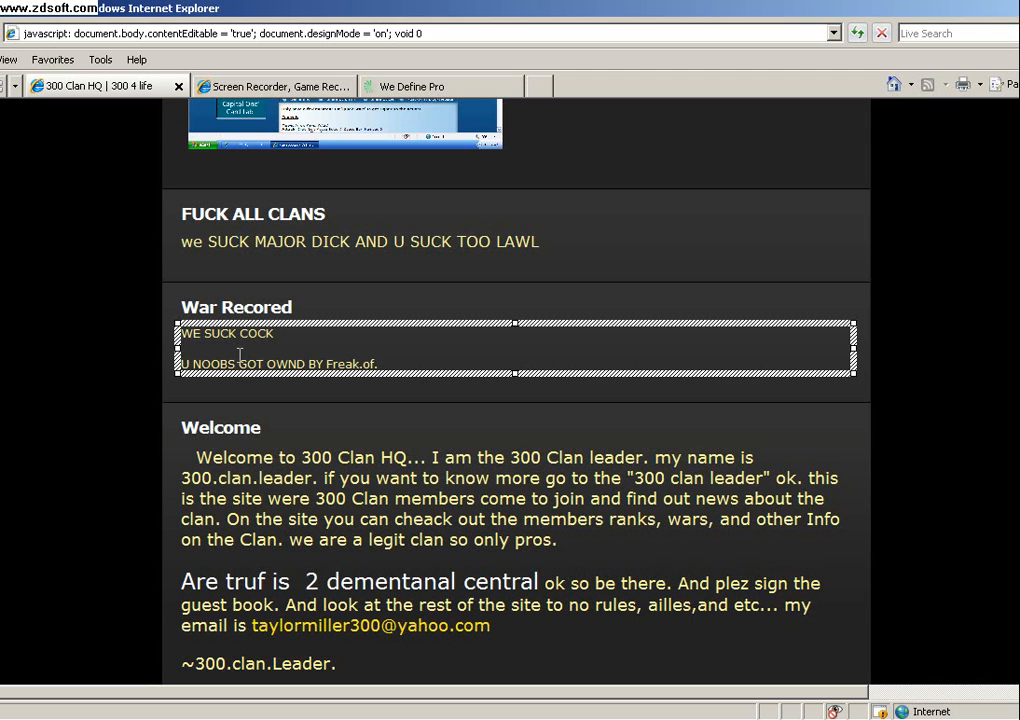
text(Nature..)
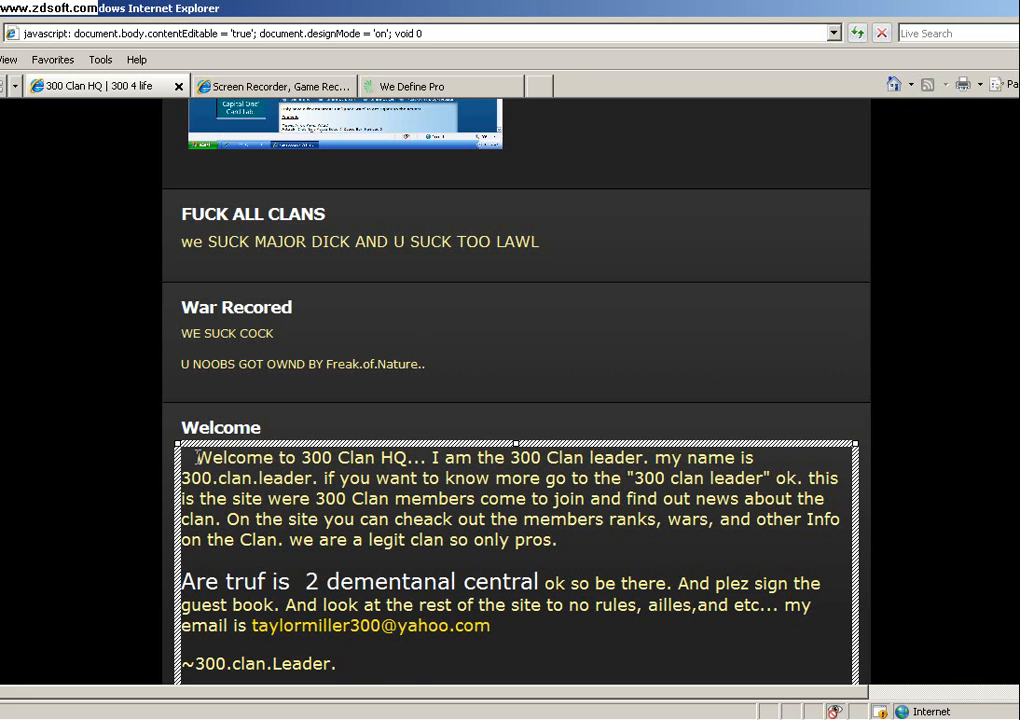
Step: Replace the Welcome paragraphs with '300 SUCKS COCK' and delete the 300 4 LIFE banner
text(The chat box is at the bottom of the page)
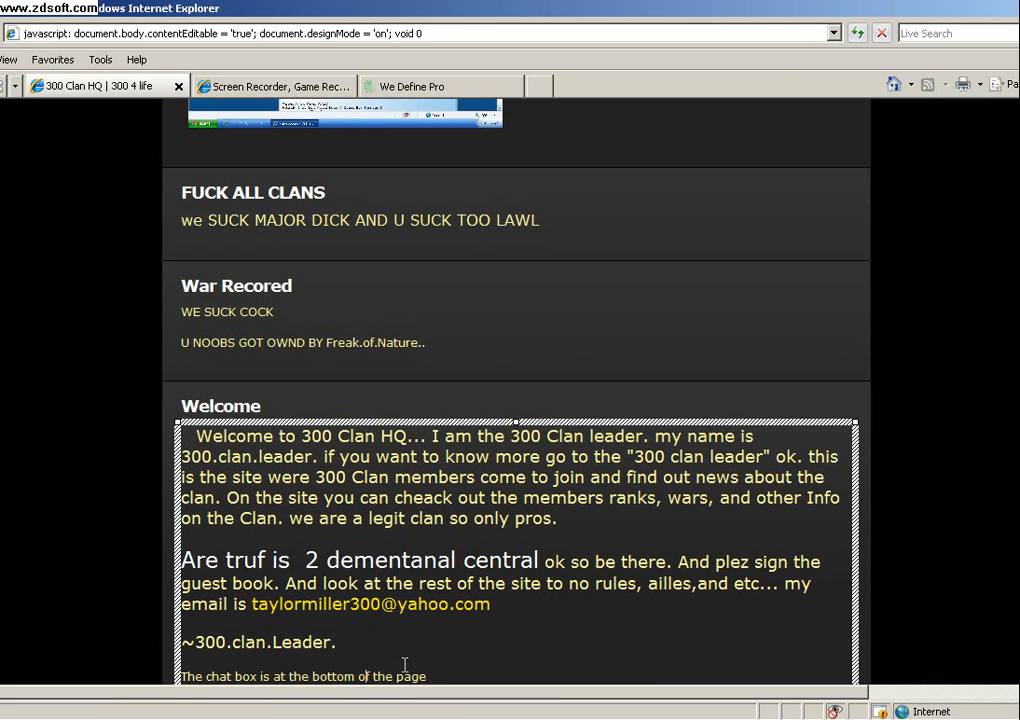
key(ctrl+a)
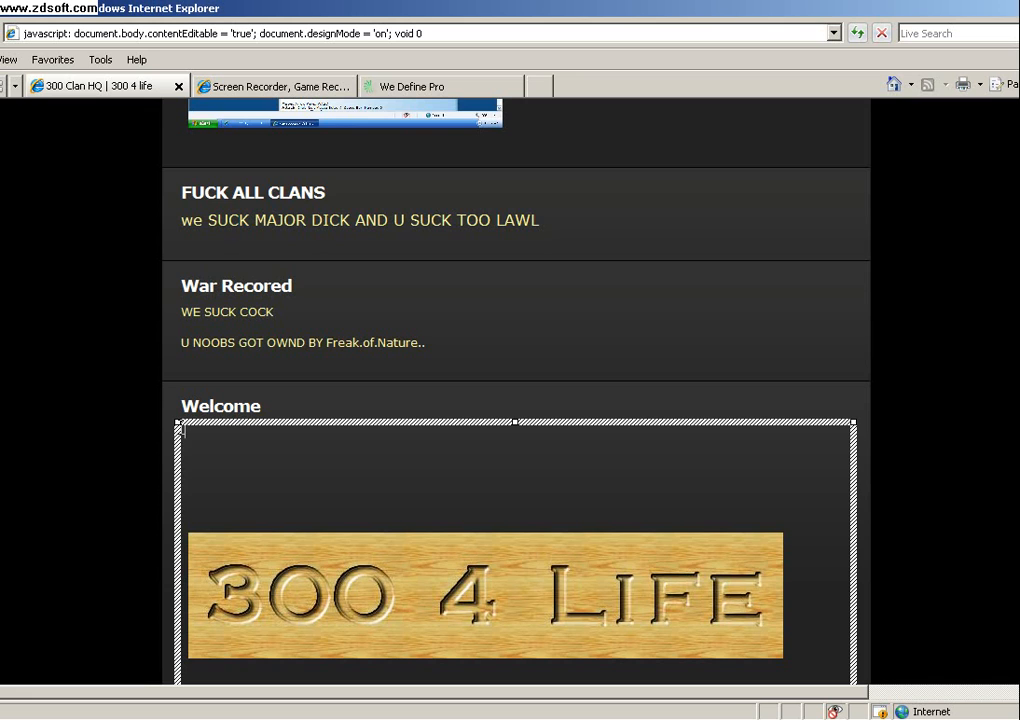
text(300)
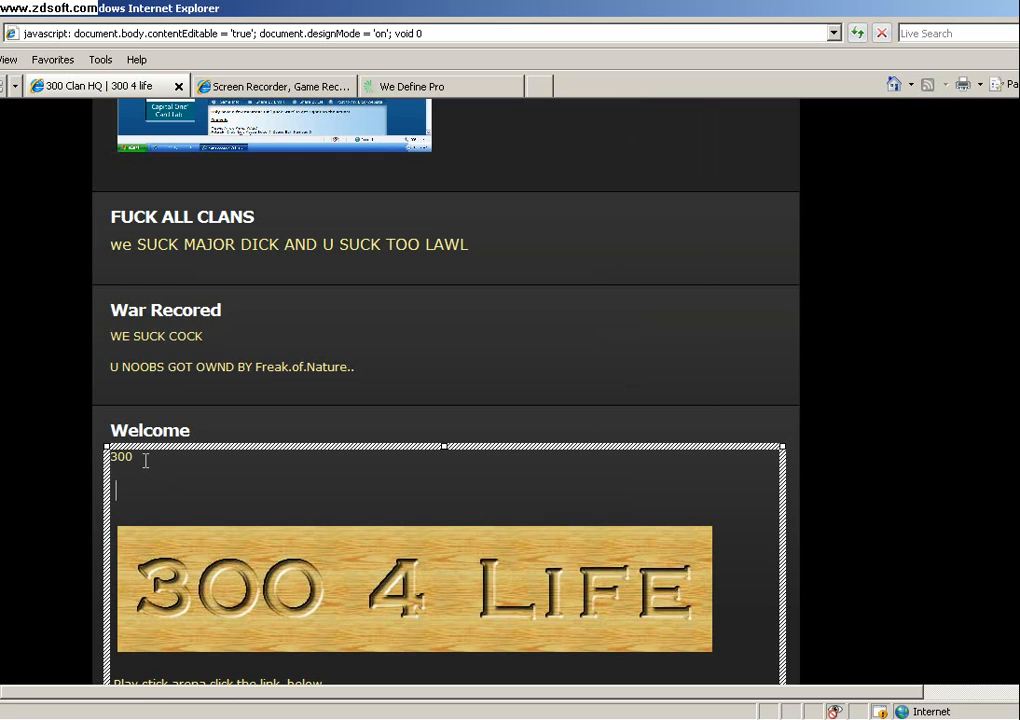
text(SUCKS COCK)
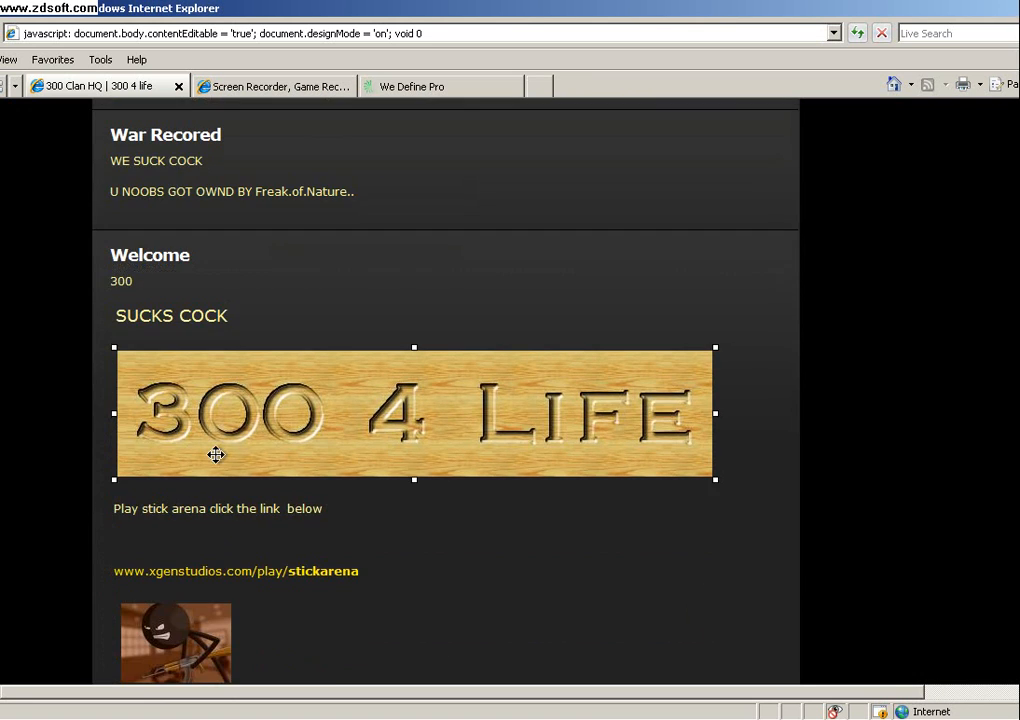
key(Delete)
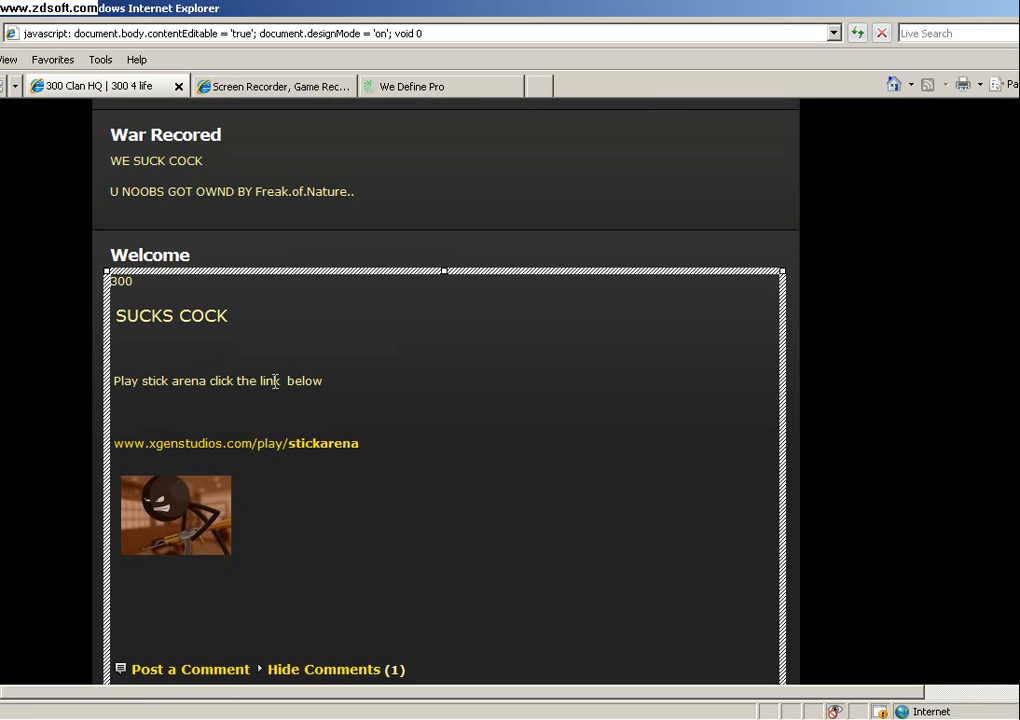
Step: Change the Stick Arena line to 'PLAY WE SUCKC COCK', link text to 'XGEN SUCKS', add '< Freak of nature' caption
triple_click(217, 380)
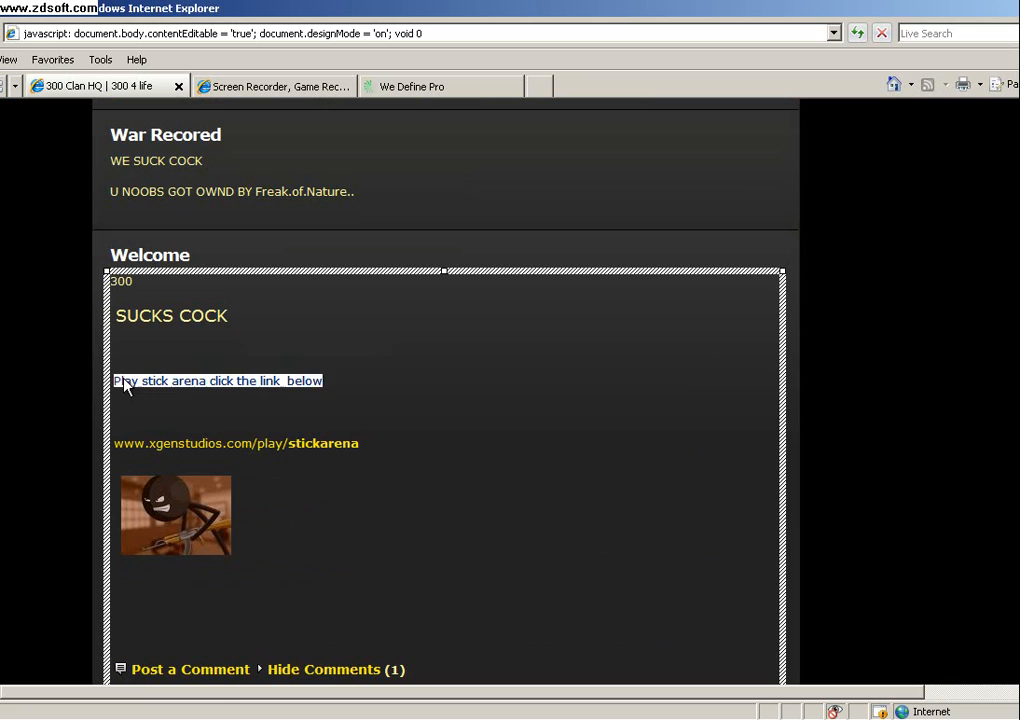
text(PLAY WE)
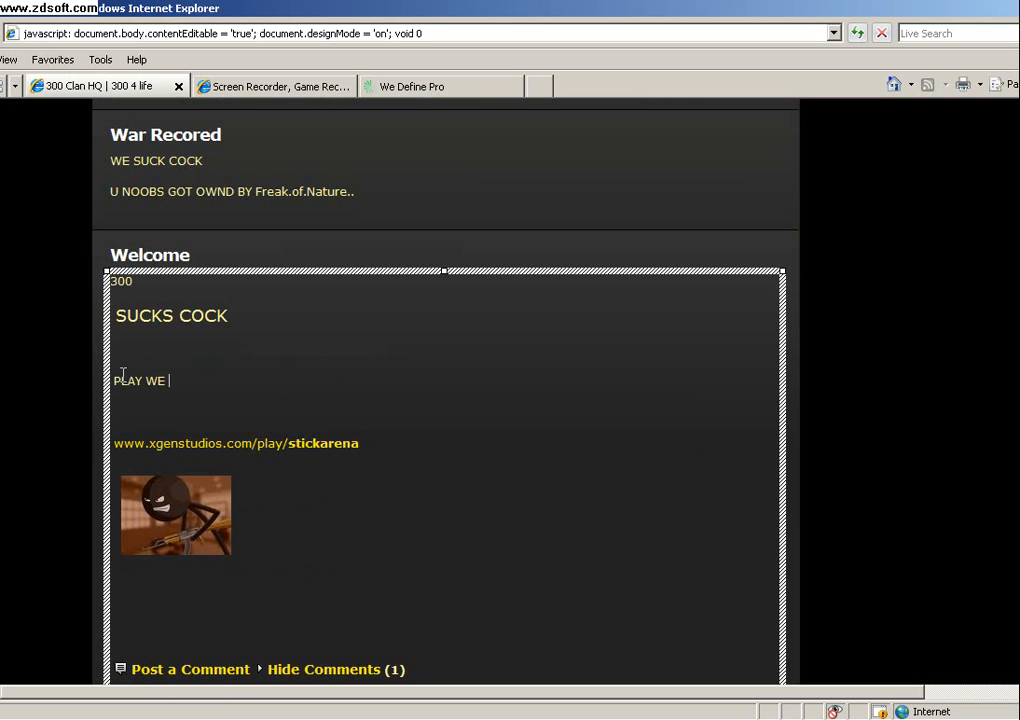
text(SUCKC COCK)
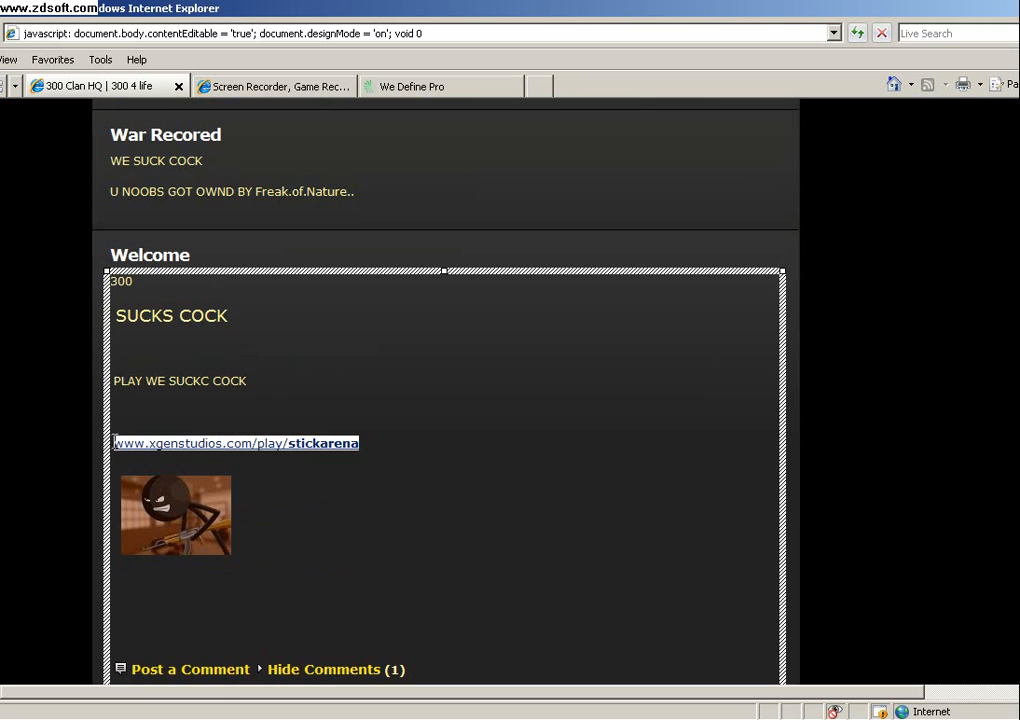
text(XGEN SUCKS)
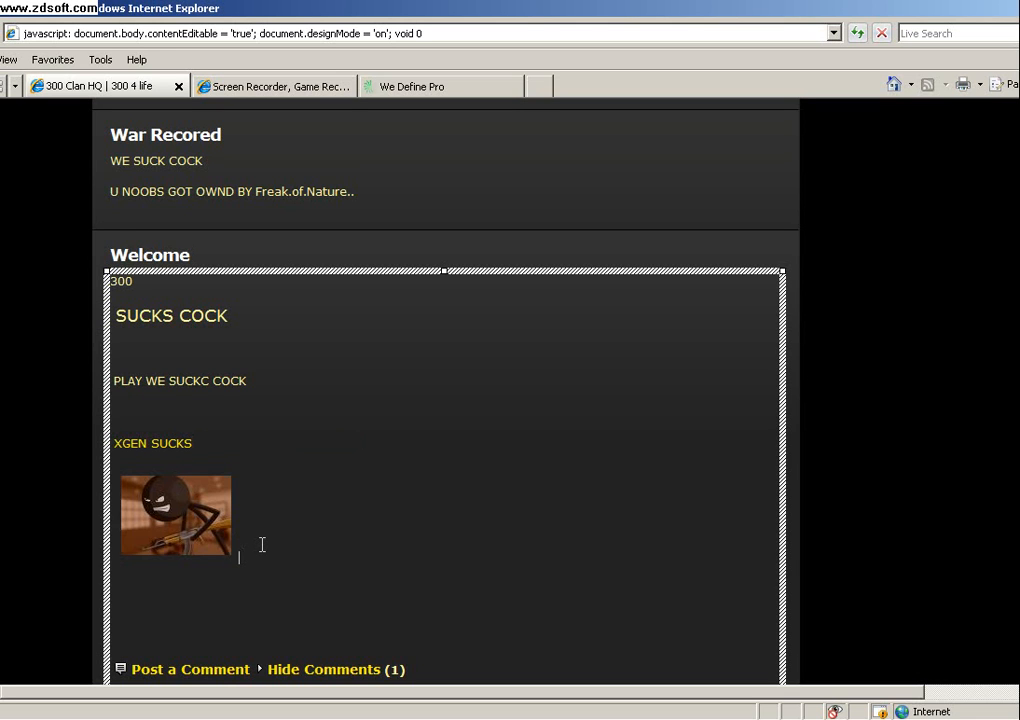
text(<----------------)
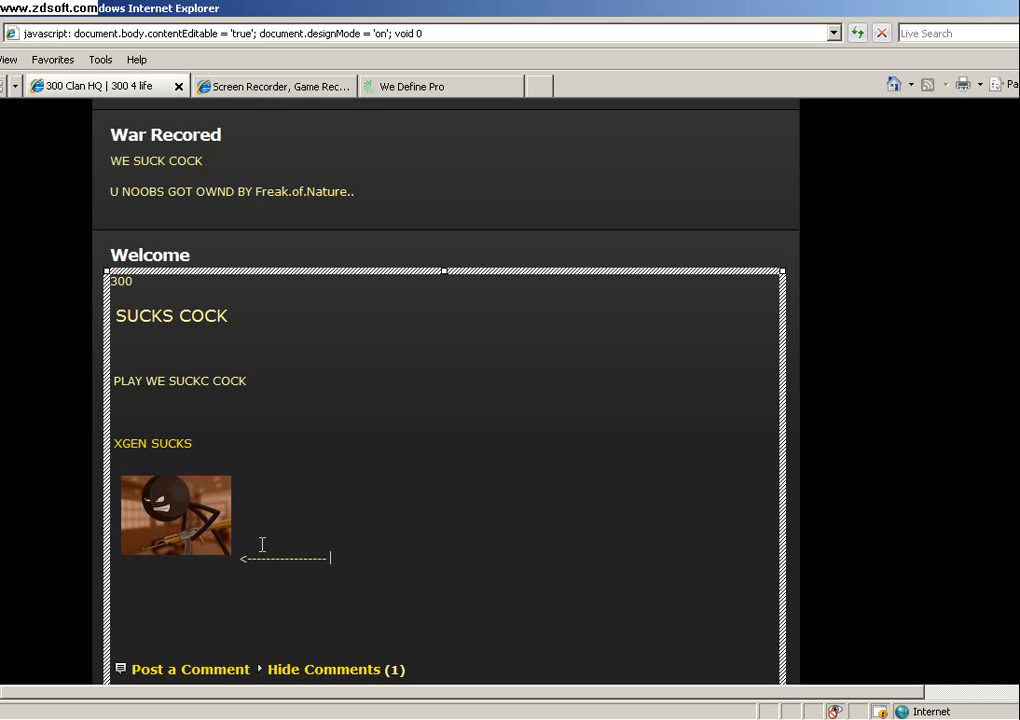
text(Freak of nature owning u noobs)
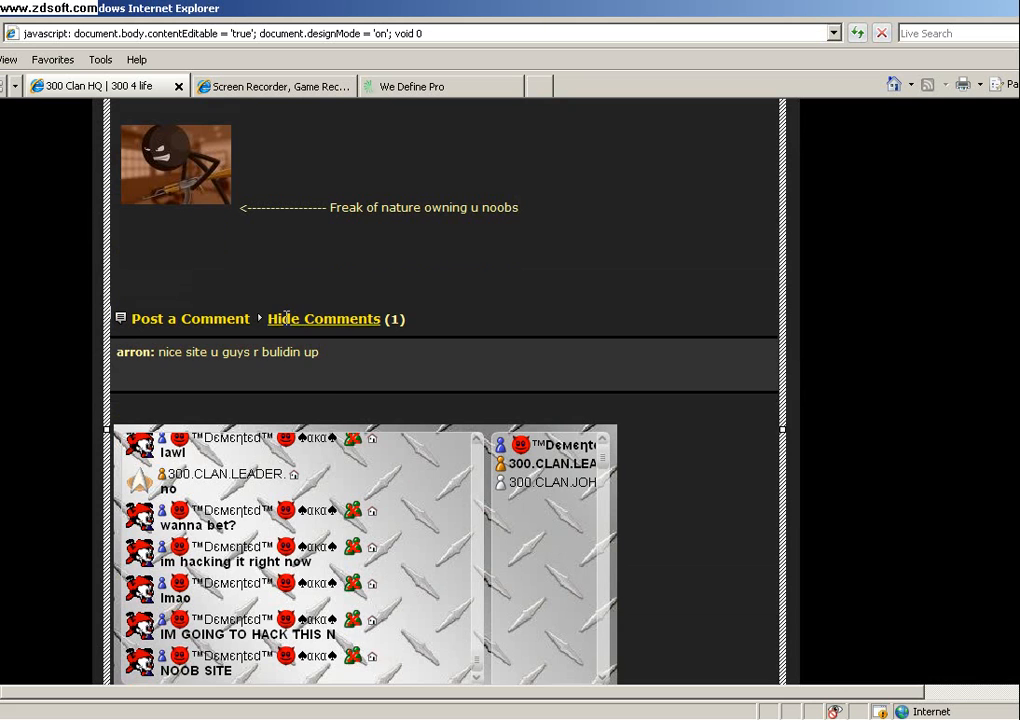
Step: Hide the comments, then write 'CHATBOX = DELTED OWND' in the chat box's place
click(324, 318)
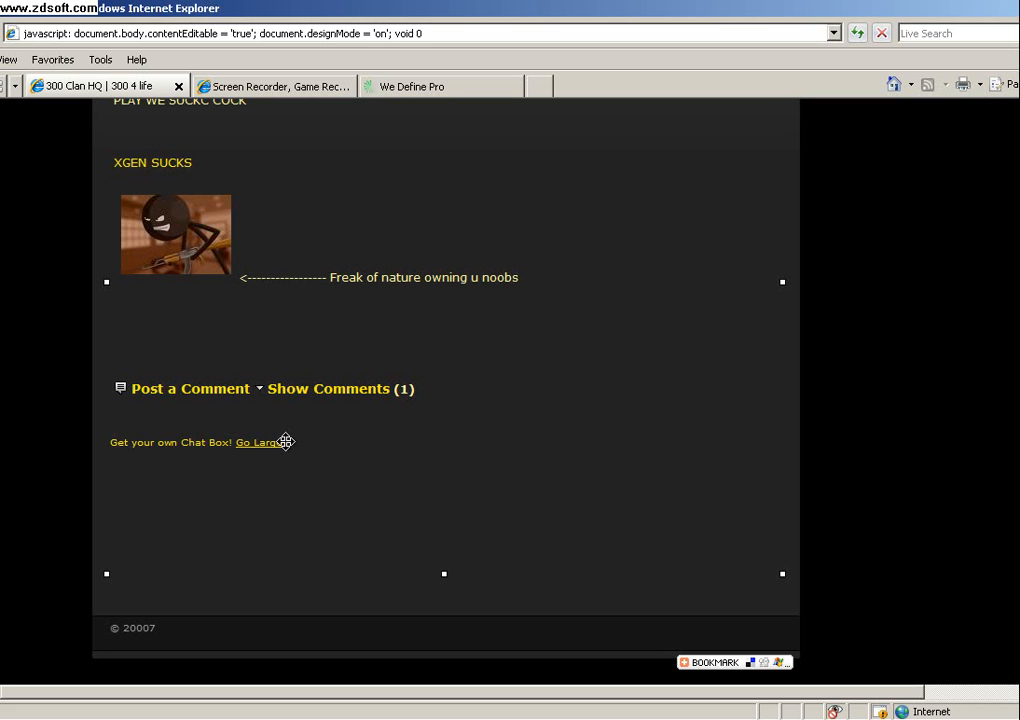
scroll(up, 3)
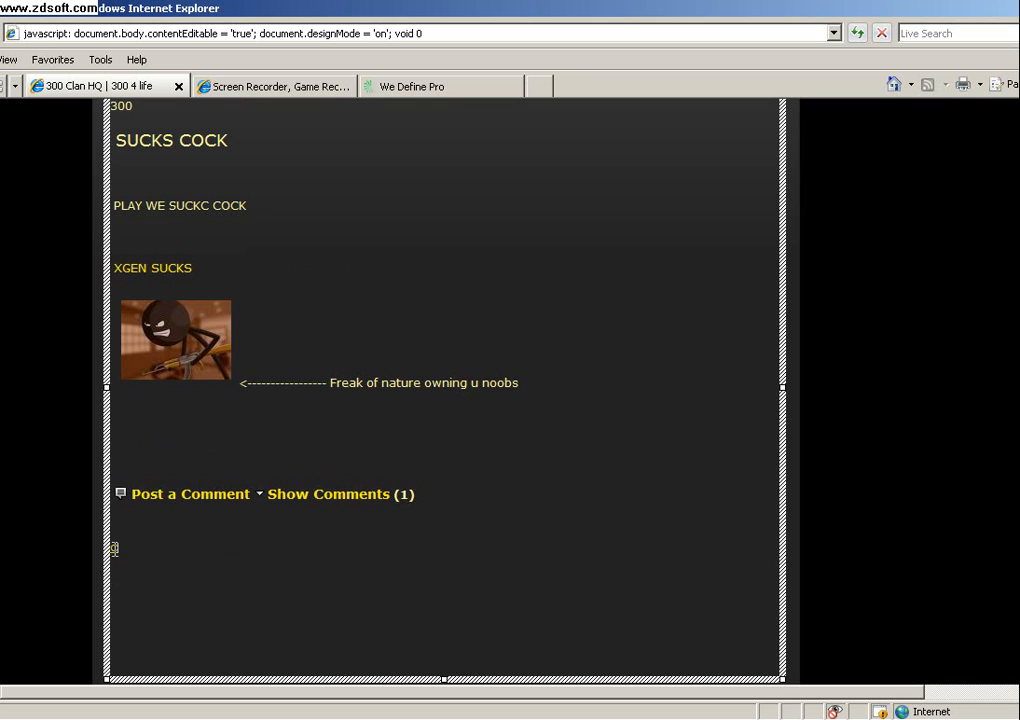
text(CHATBOX =)
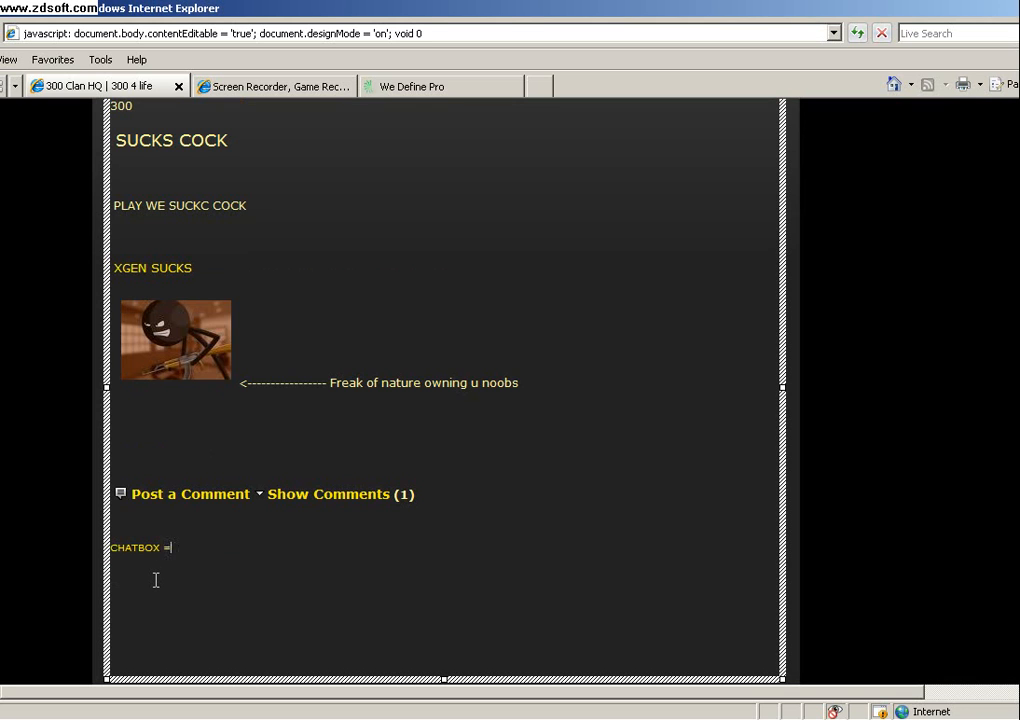
text(DELTED)
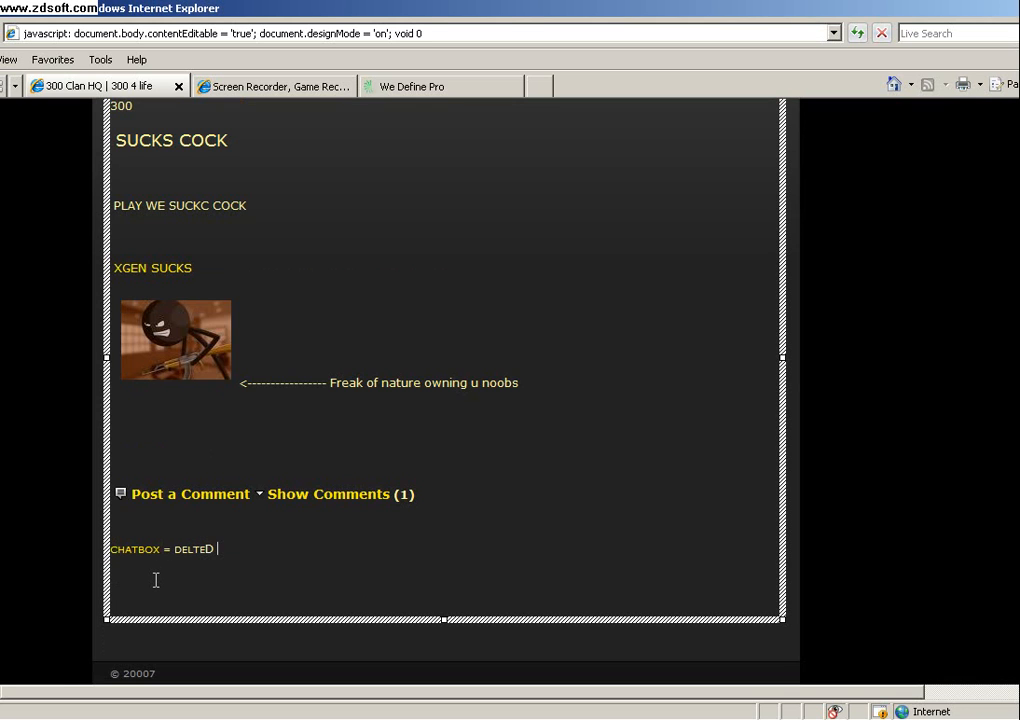
text(OWND BY Freak.of.Nature..)
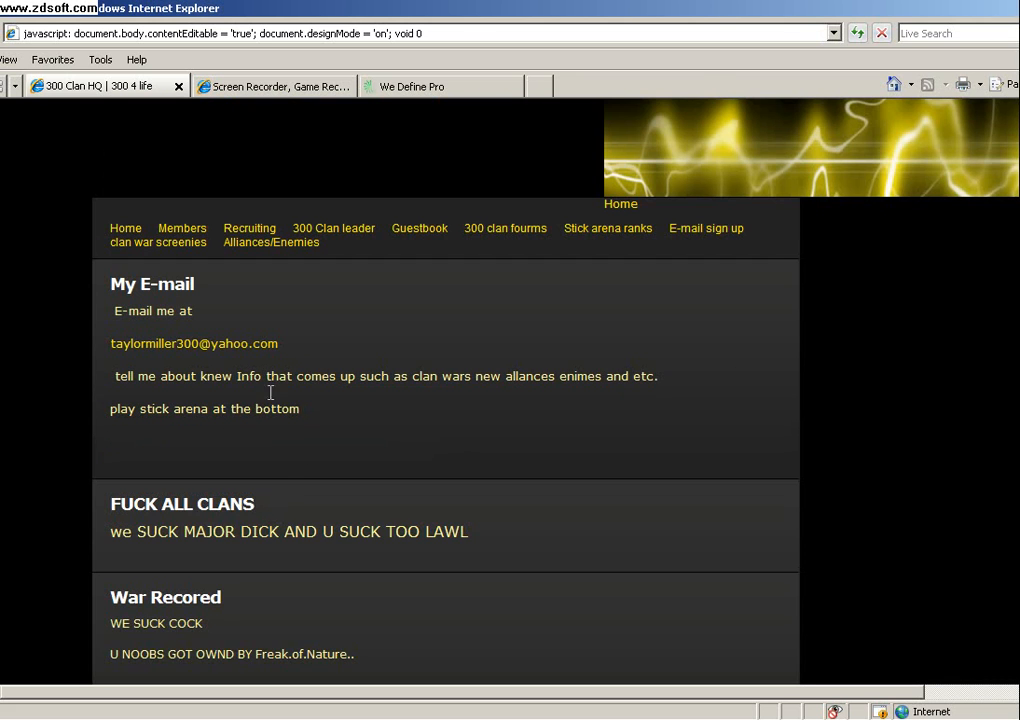
click(270, 392)
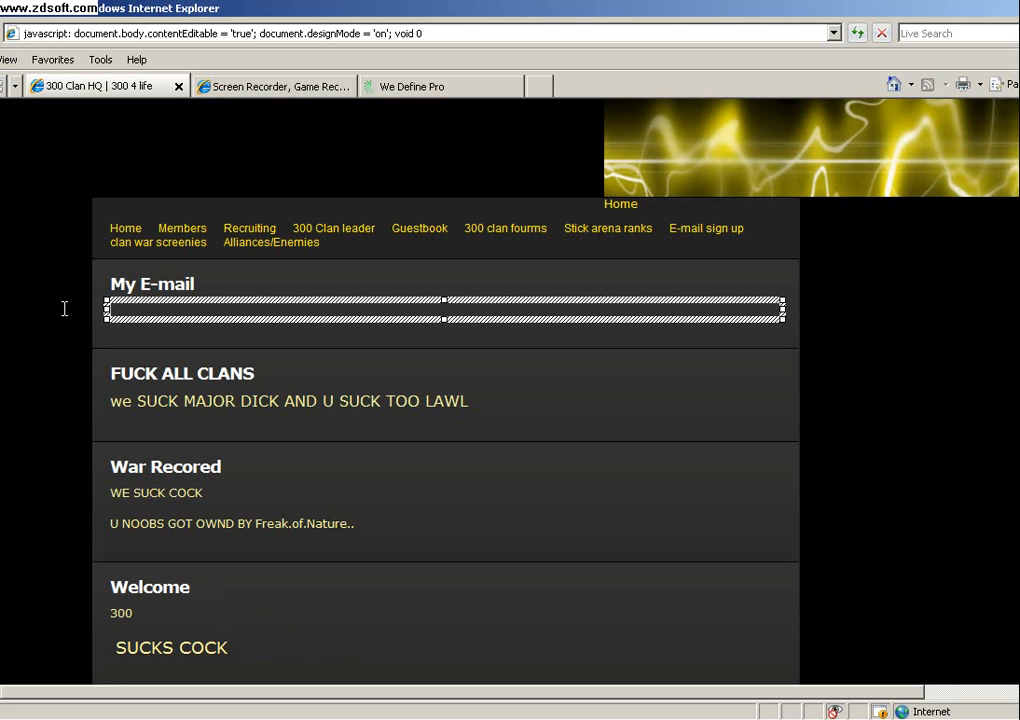
text(Graffworld@y)
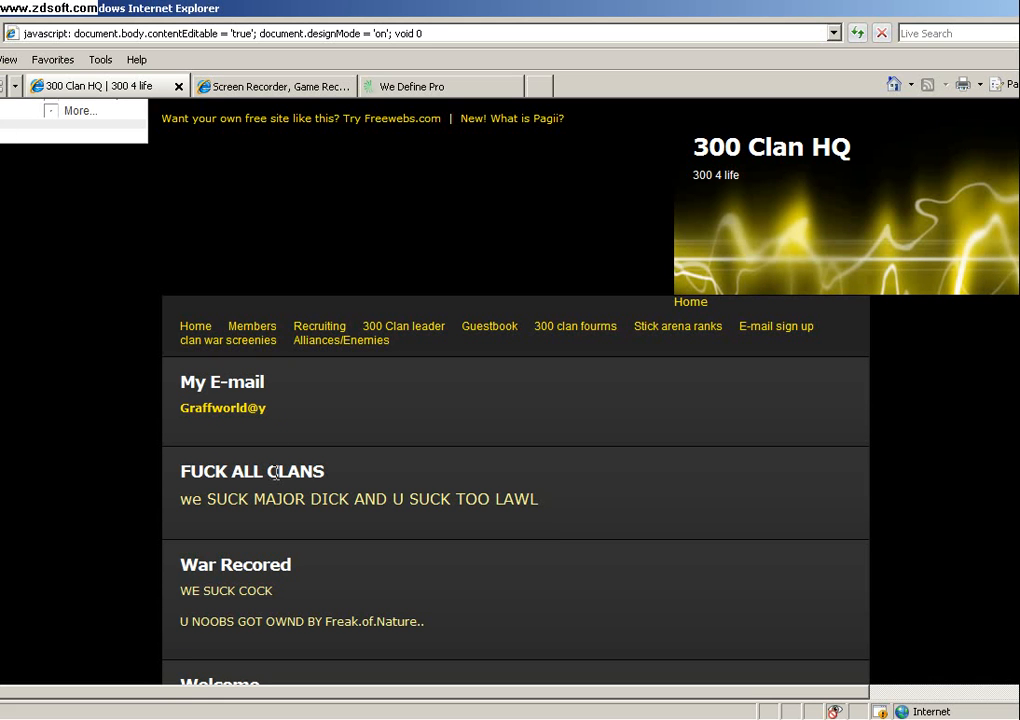
click(222, 408)
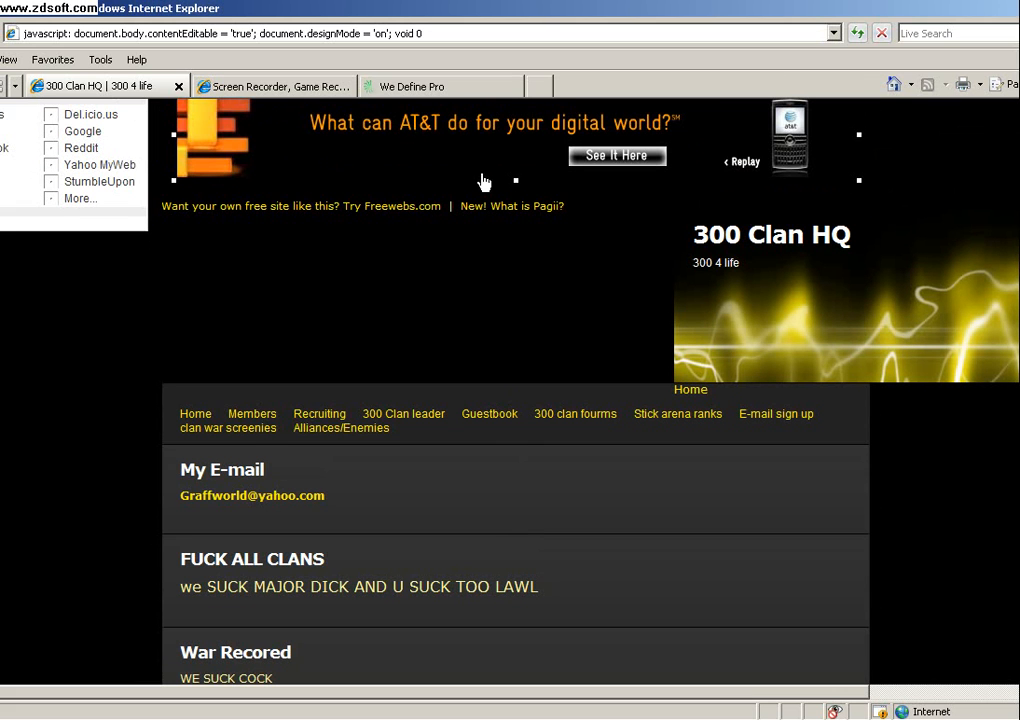
scroll(down, 3)
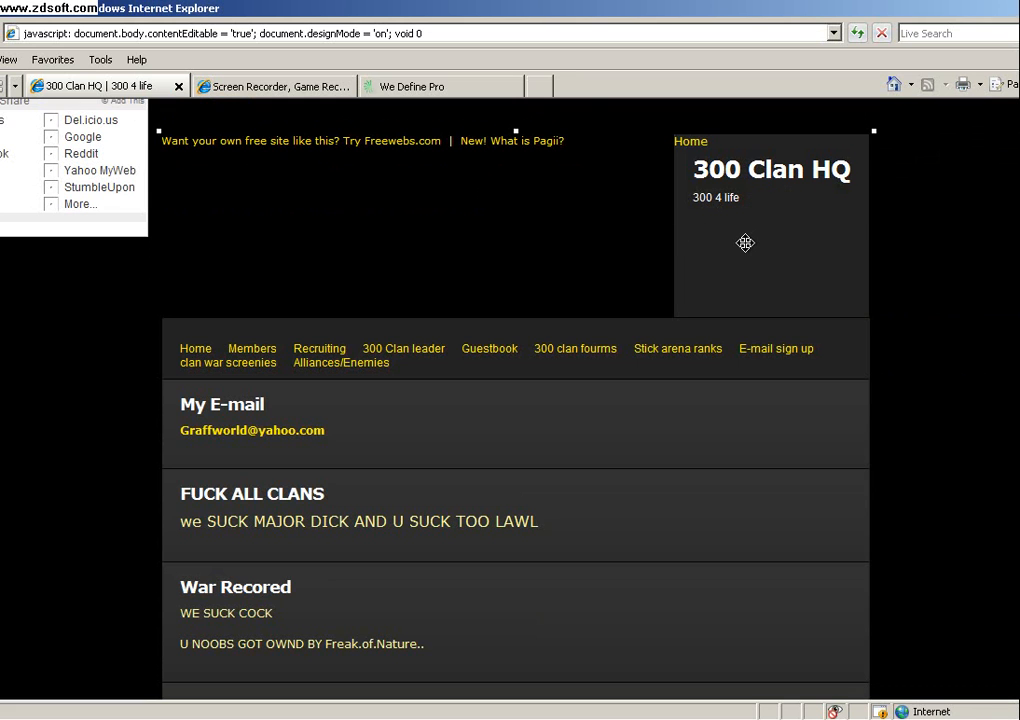
scroll(down, 3)
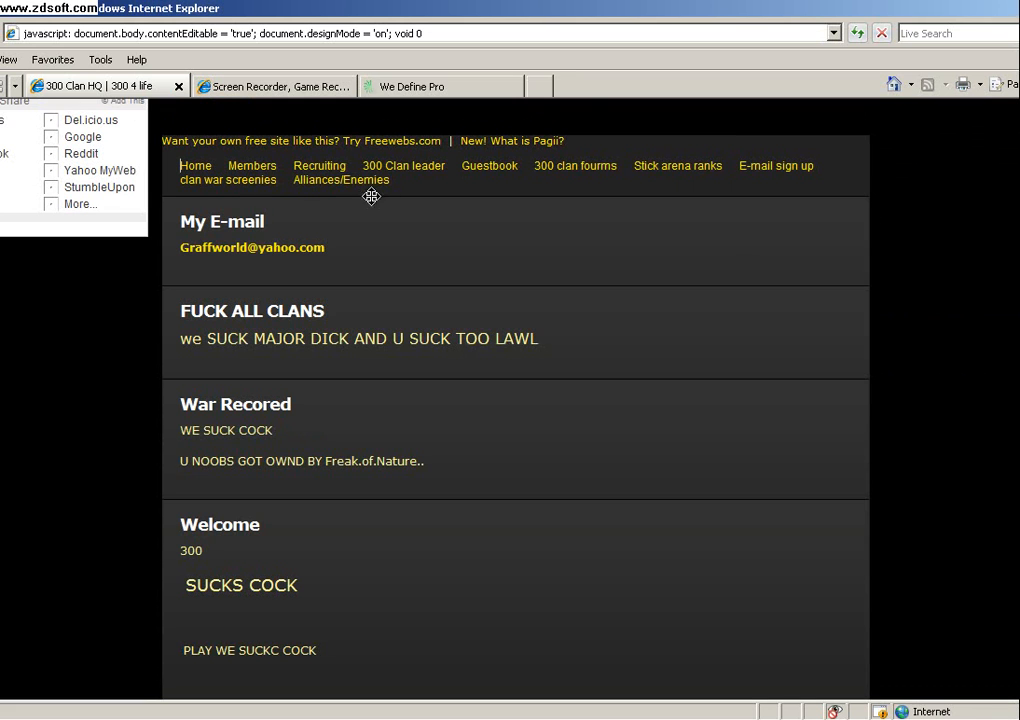